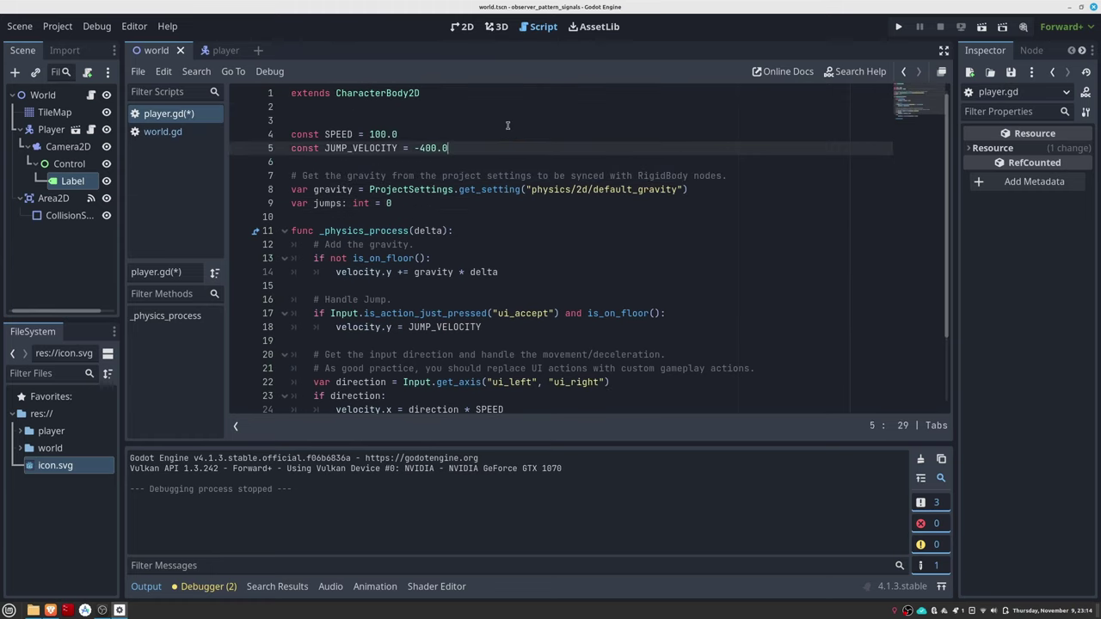
Begin typing the player_has_jumped(count) signal declaration, then run the platformer level
text(signal player_has_jumped(cou)
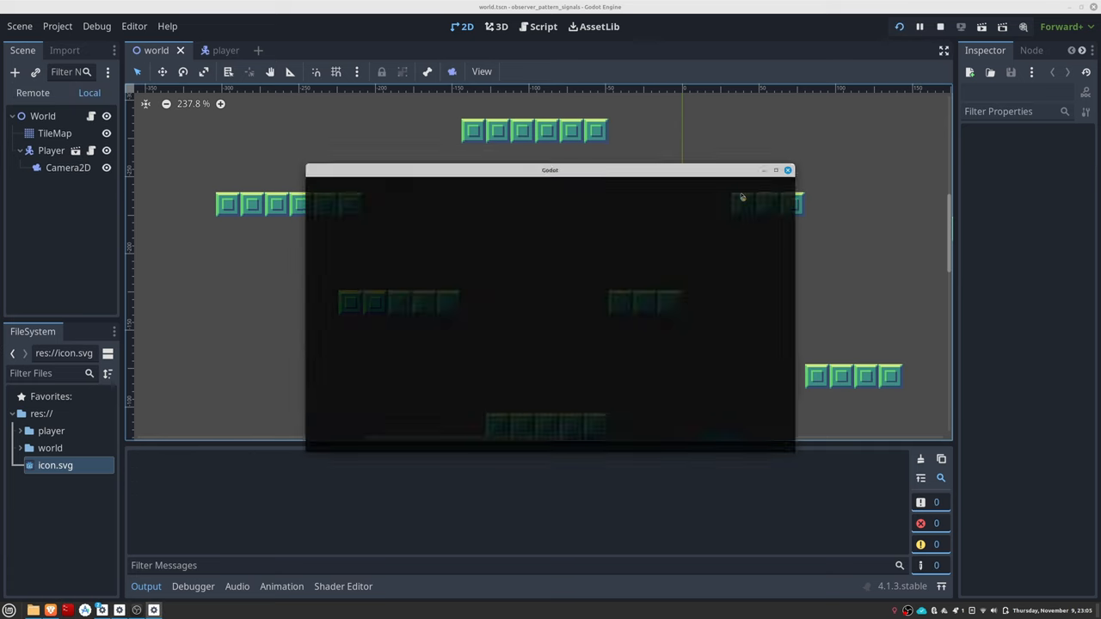
Close the running platformer game window to end the debug session
click(919, 26)
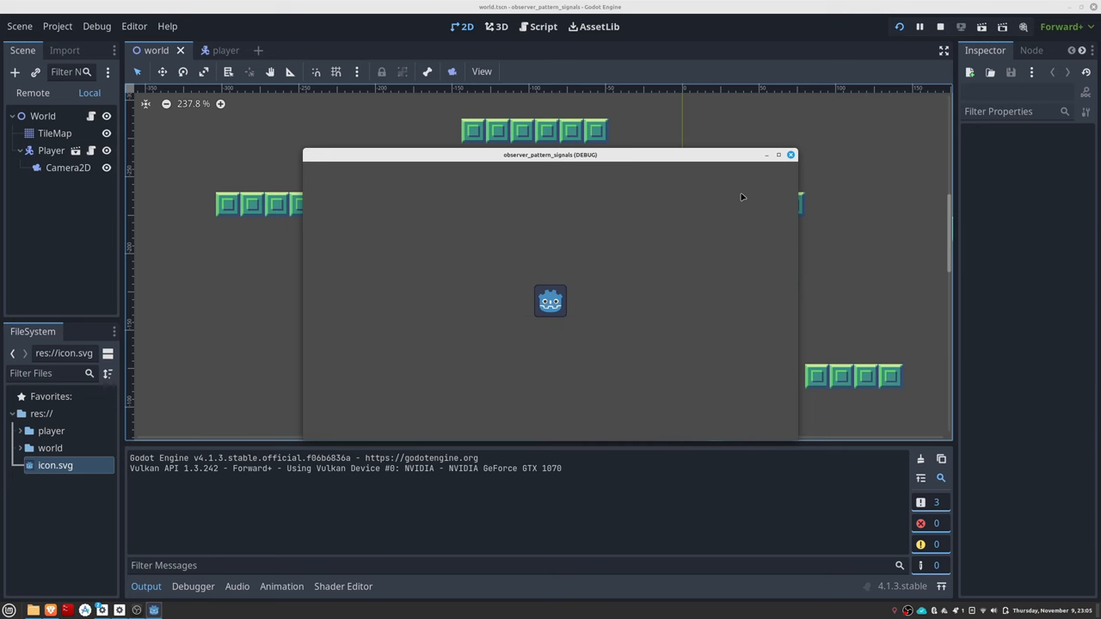
mouse_move(806, 152)
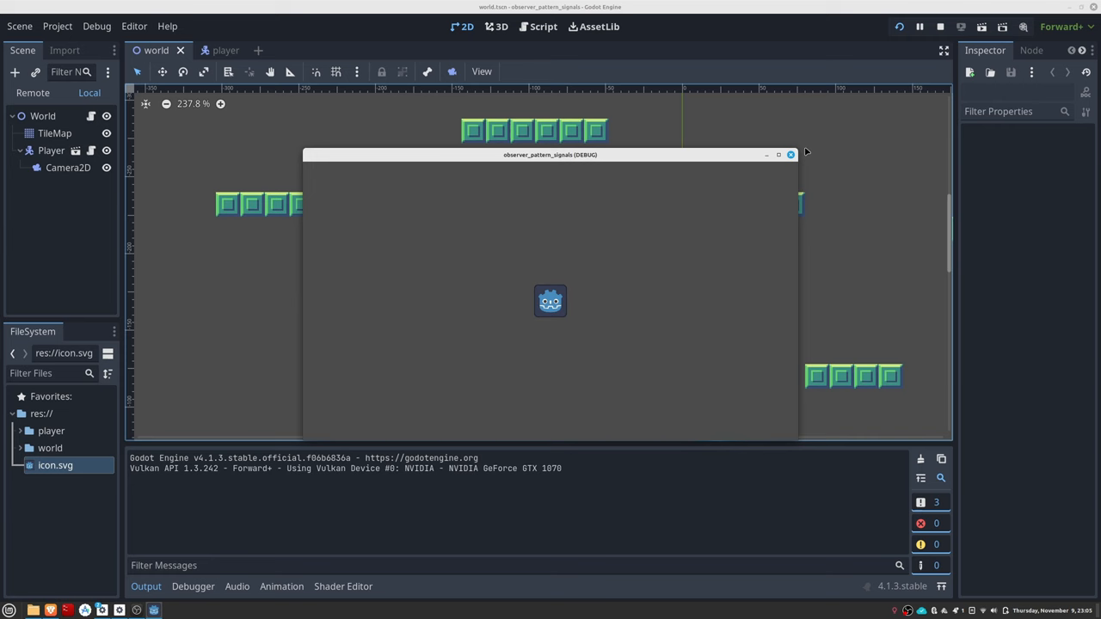
click(789, 155)
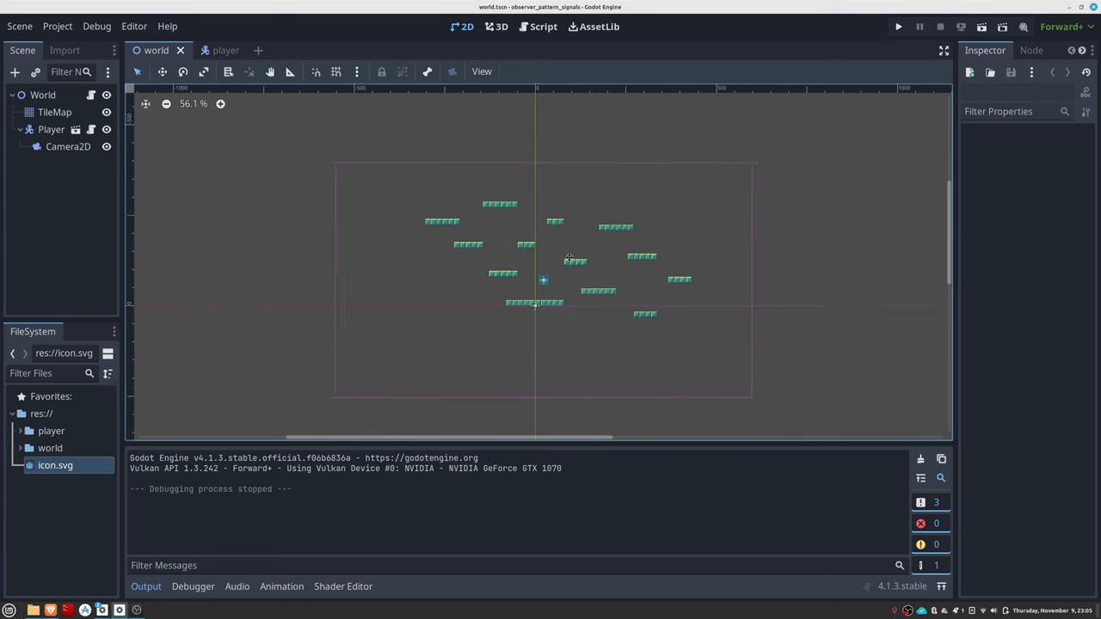
Add an Area2D with a CollisionShape2D child using a RectangleShape2D
click(42, 94)
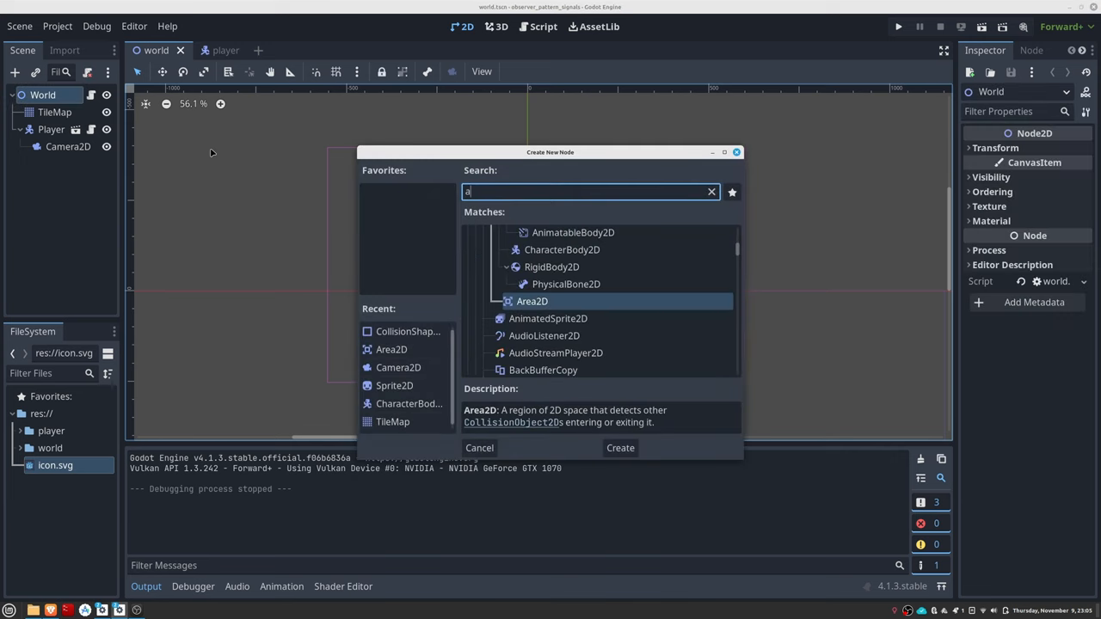
click(479, 447)
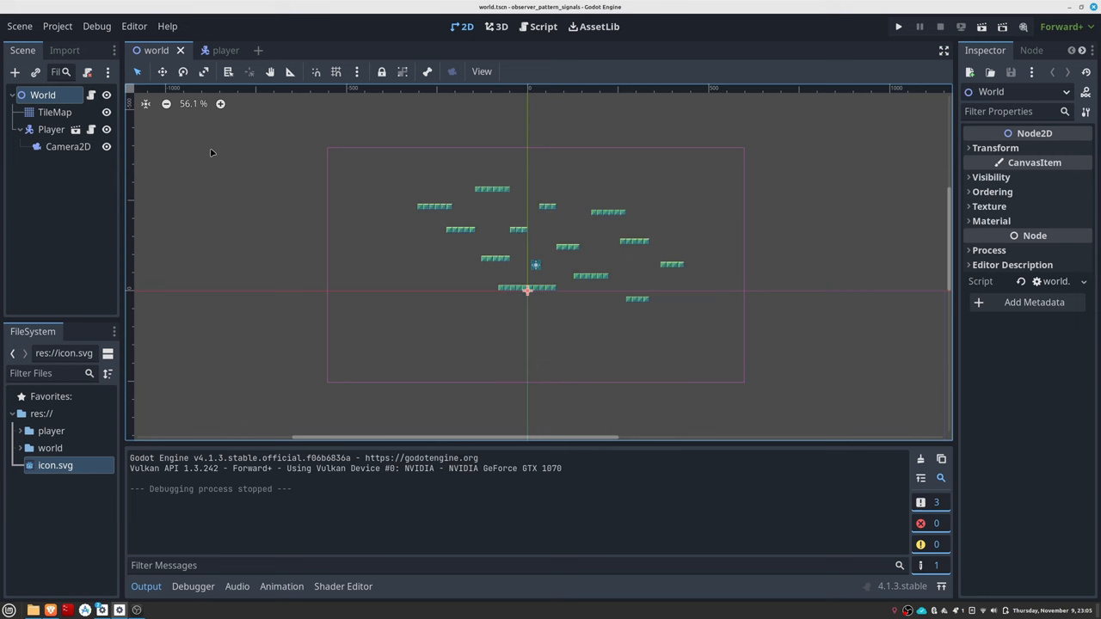
click(15, 71)
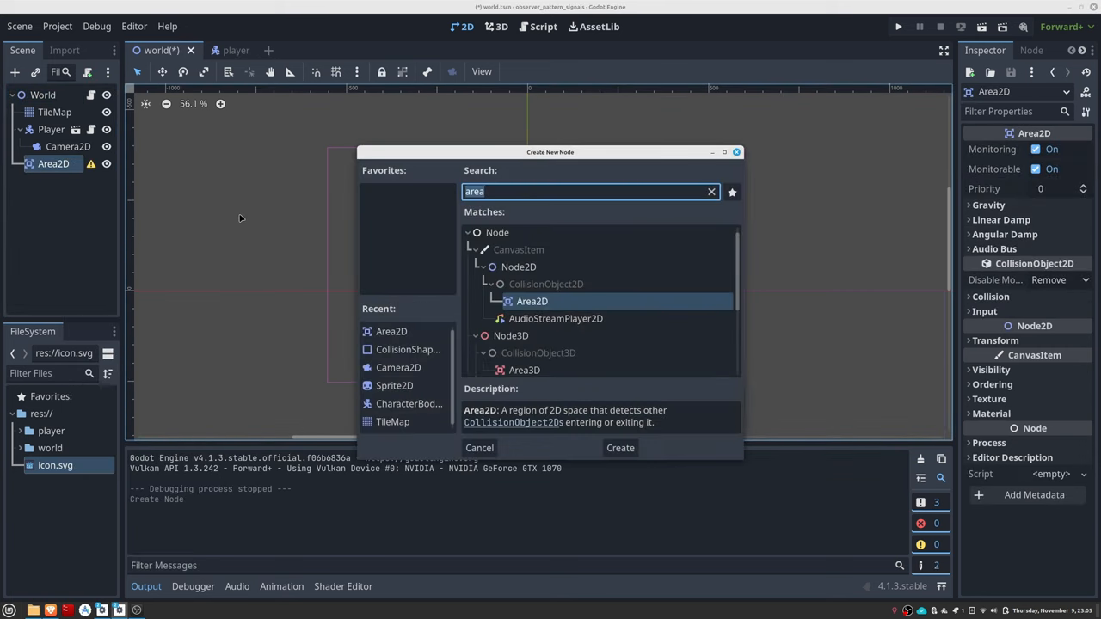
text(collisio)
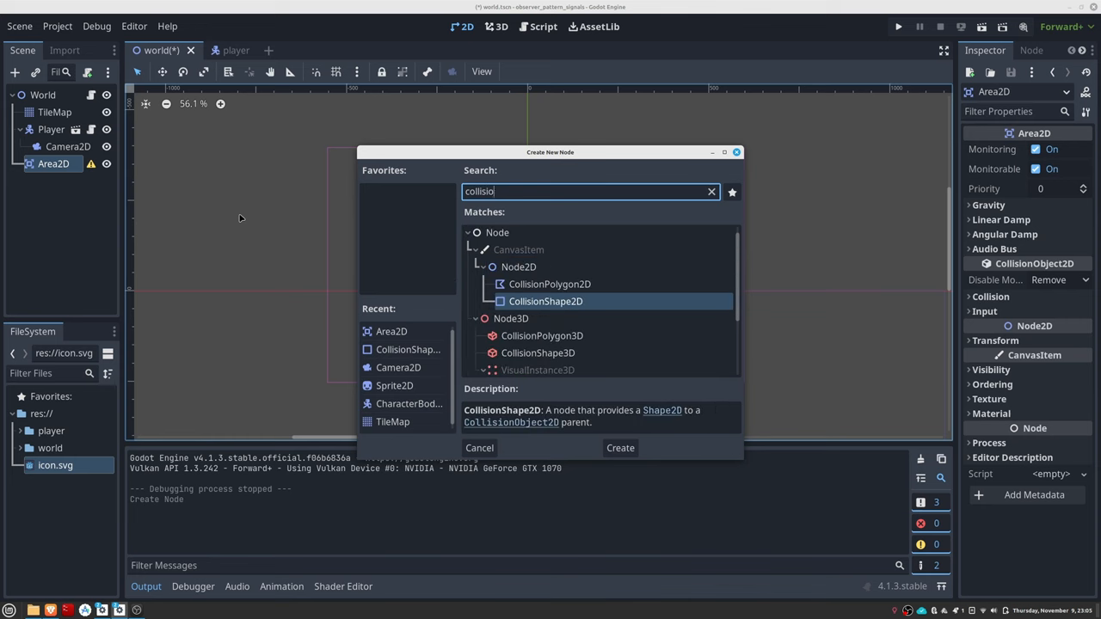
click(619, 447)
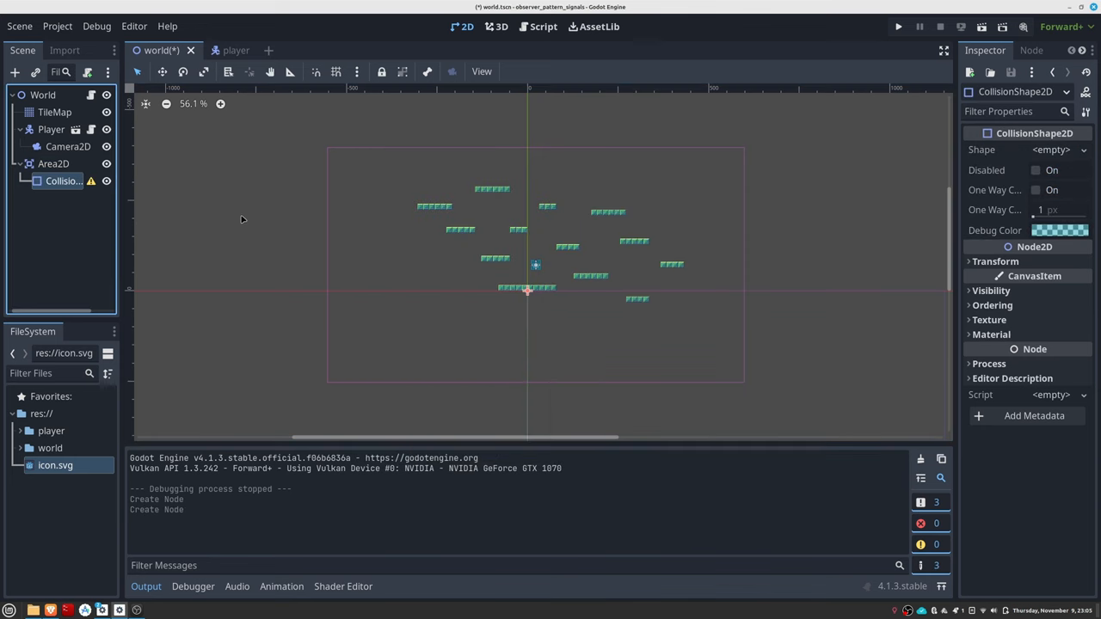
click(1051, 149)
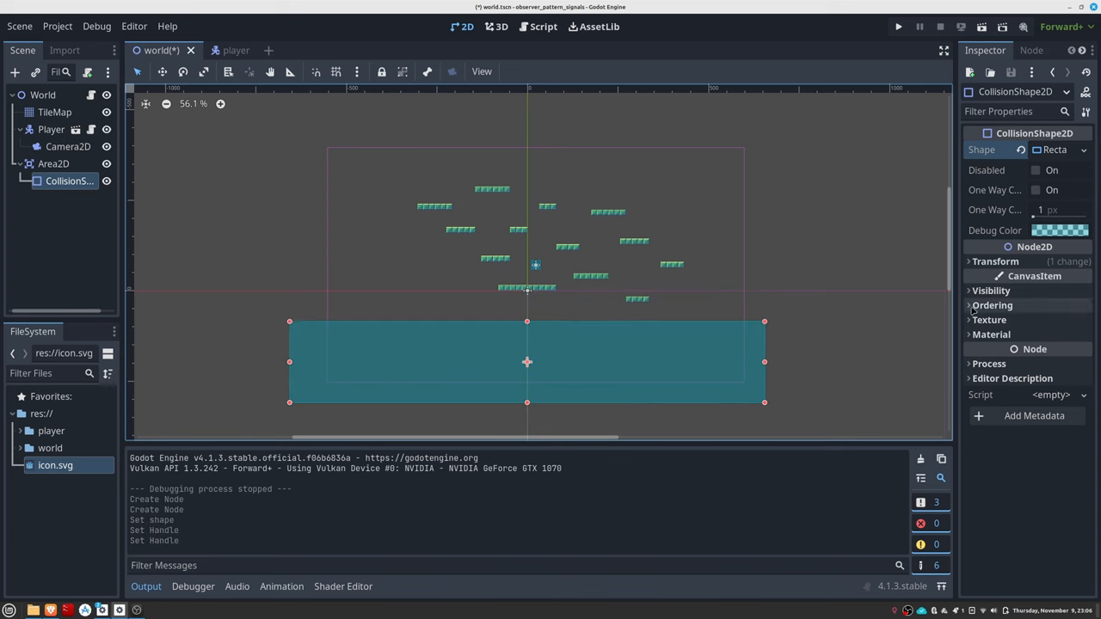
Set the Area2D's Collision Mask to layer 2
click(53, 164)
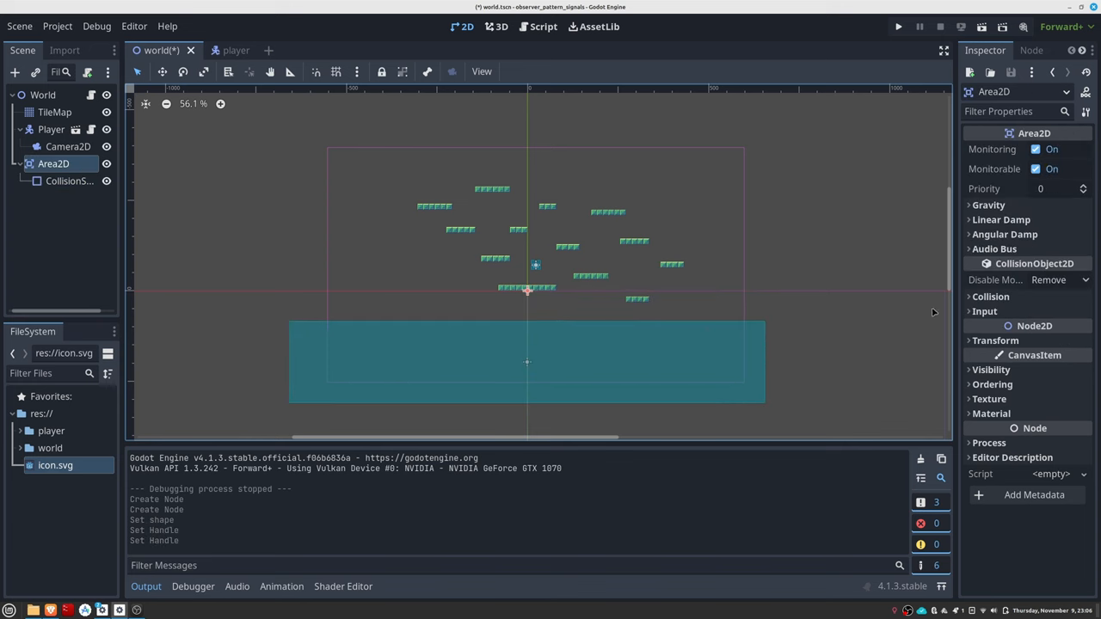
click(990, 295)
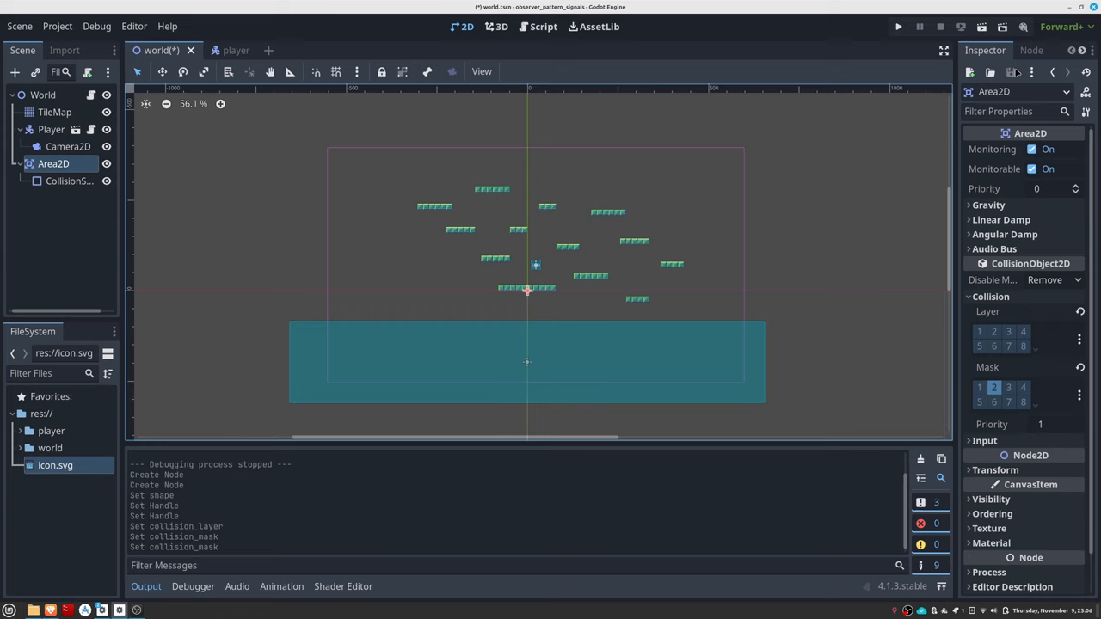
click(1031, 50)
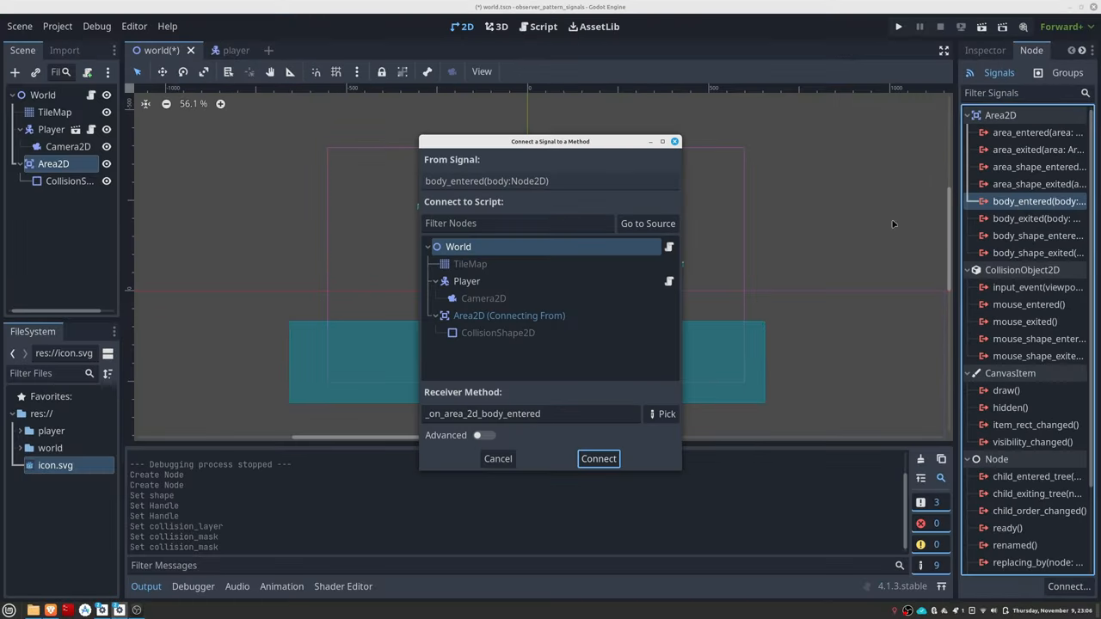
mouse_move(528, 324)
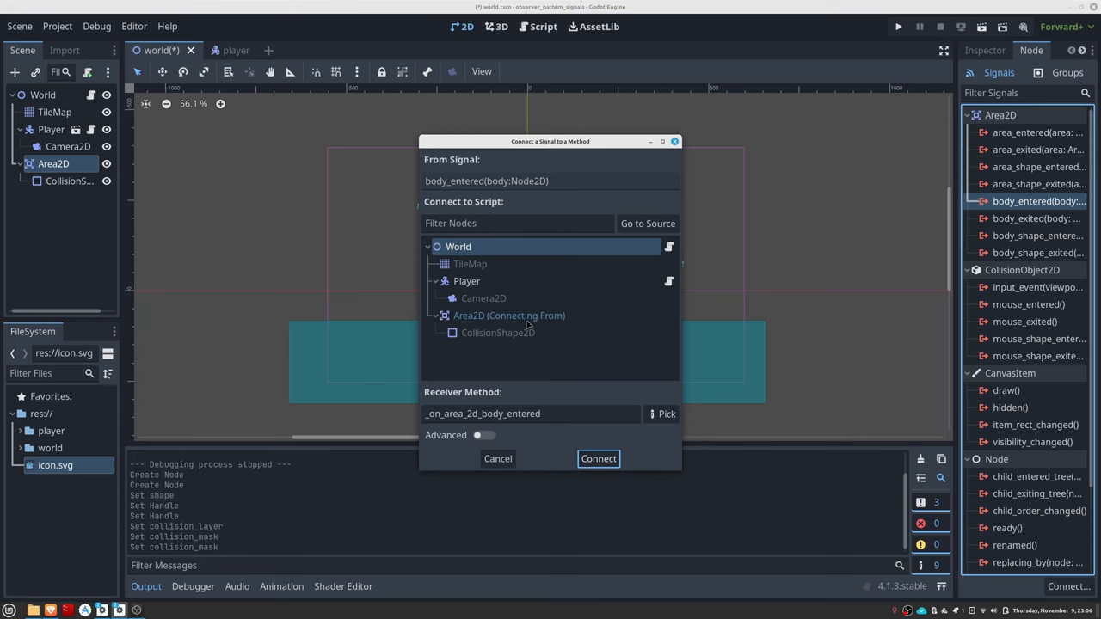
Connect body_entered to a World handler calling get_tree().reload_current_scene()
click(597, 458)
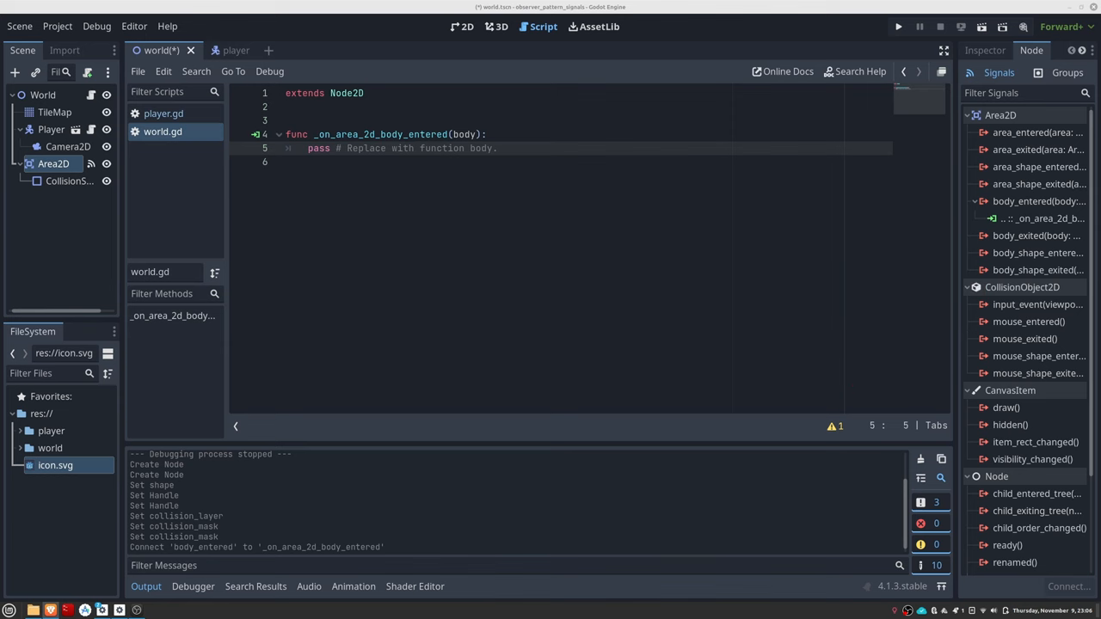
click(499, 147)
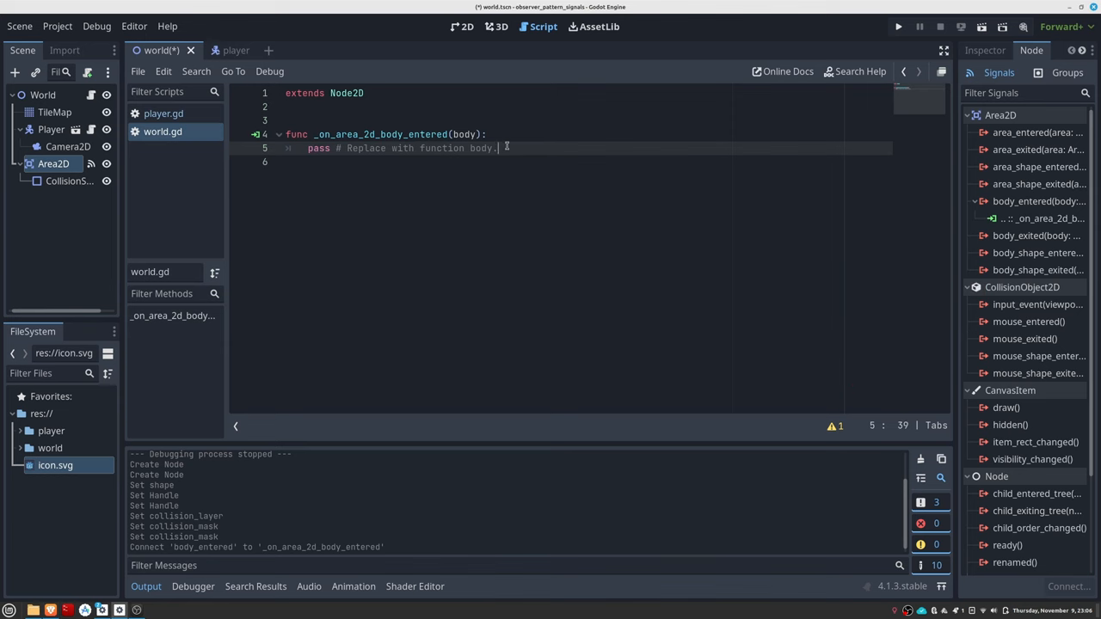
triple_click(405, 147)
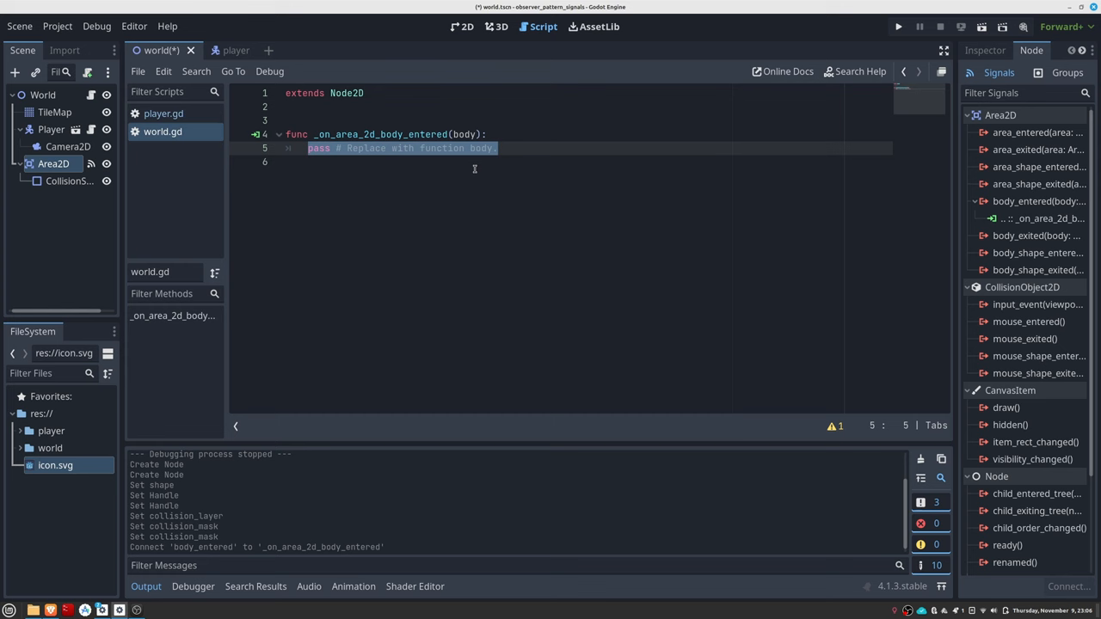
text(get_tree().reload_current_scene()
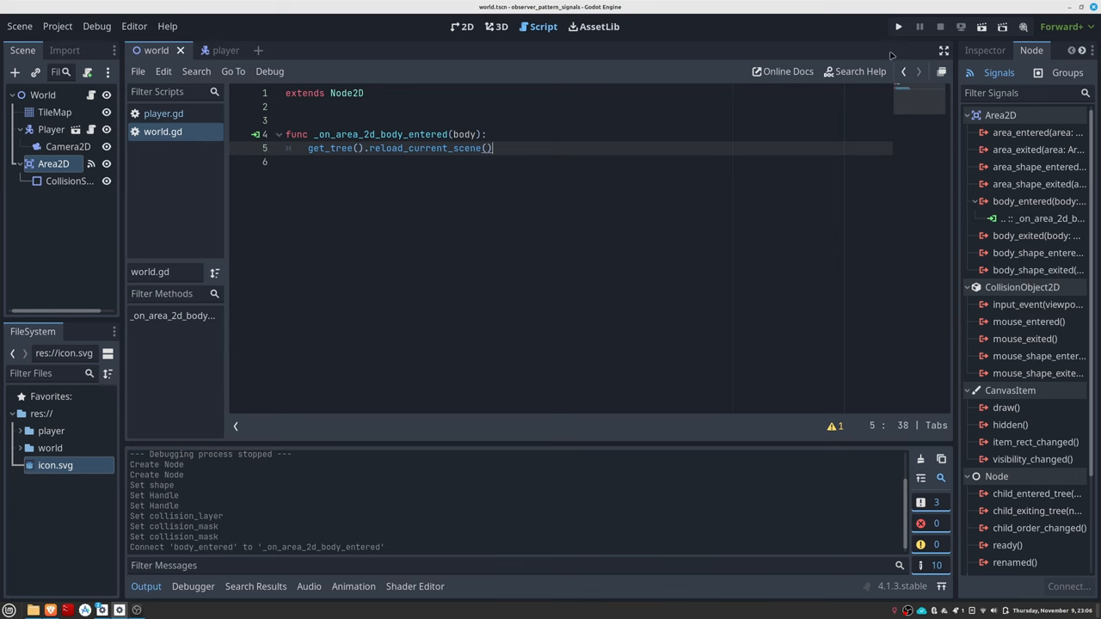
click(466, 26)
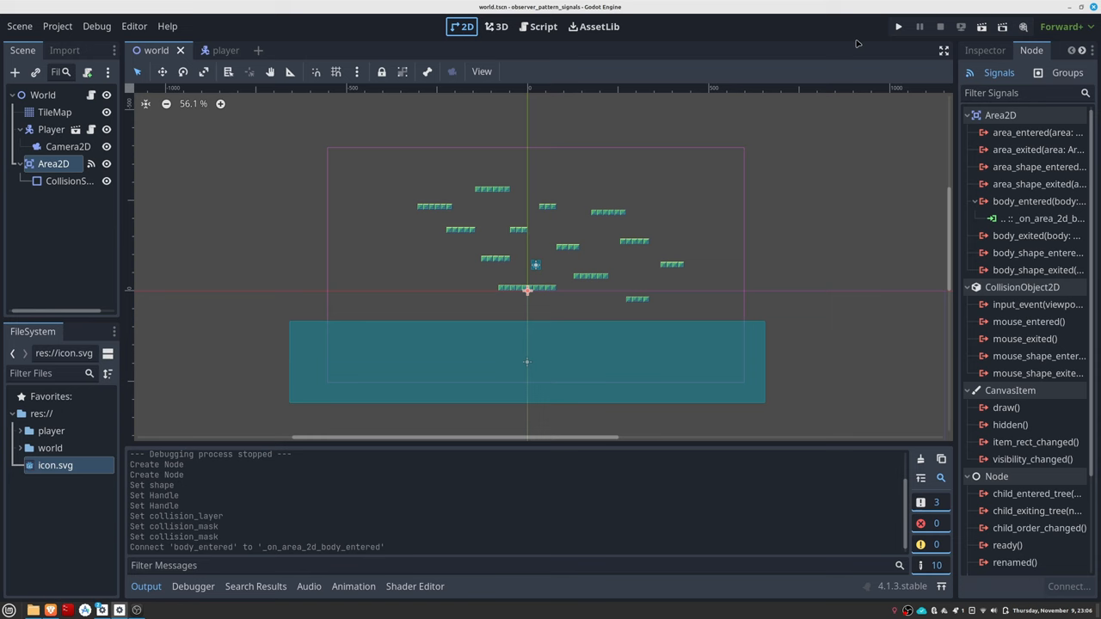
Run the level to check the 'Jumps: 0' label under Camera2D, then close it
click(896, 26)
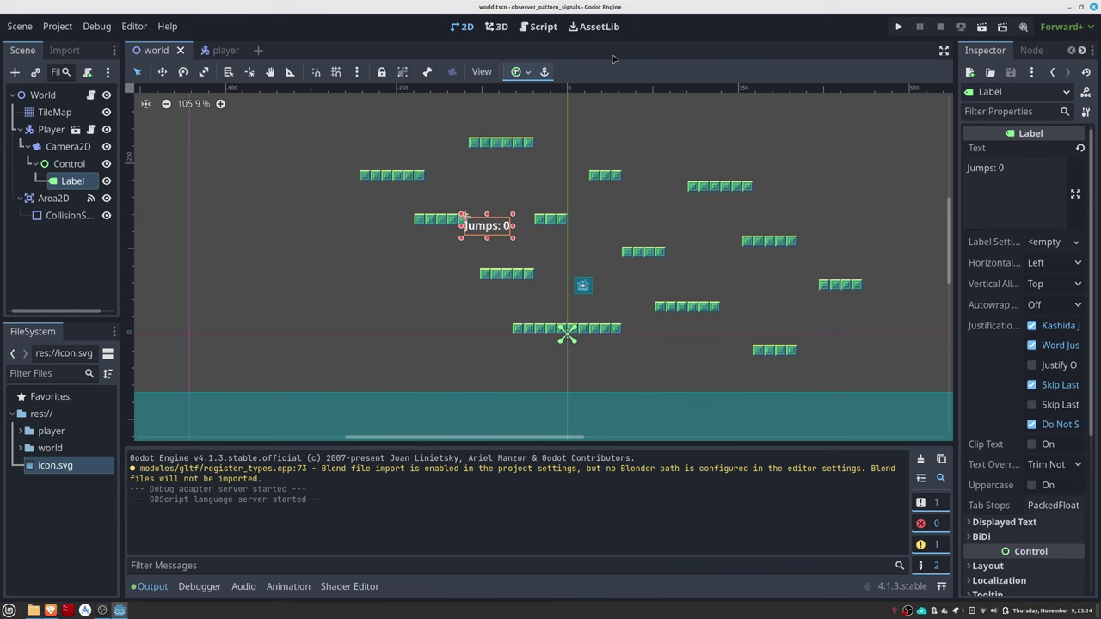
mouse_move(644, 102)
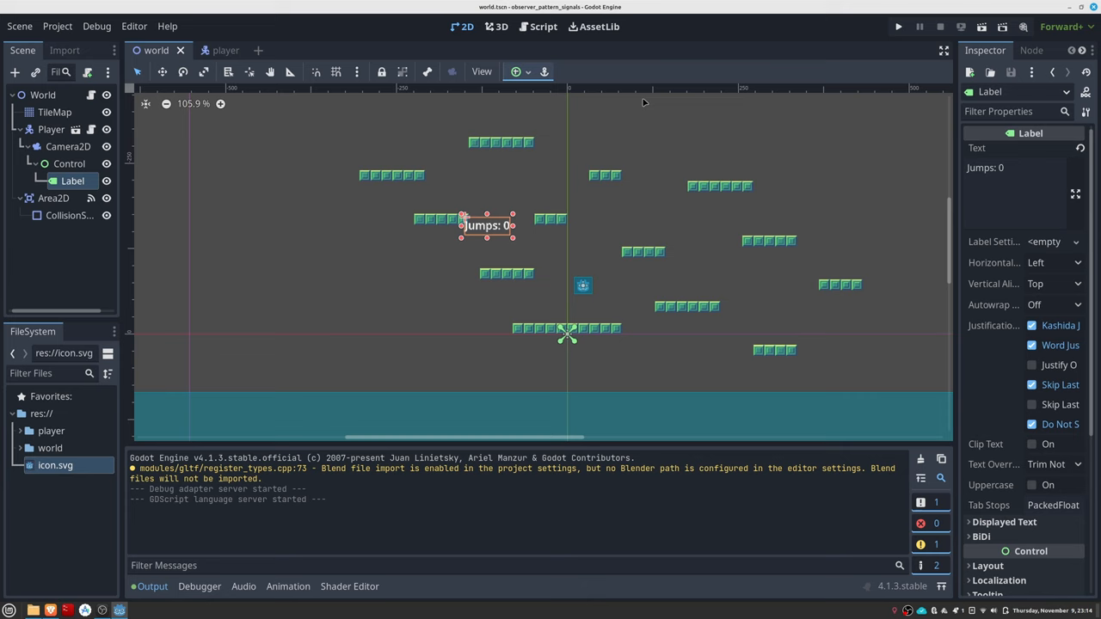
click(897, 26)
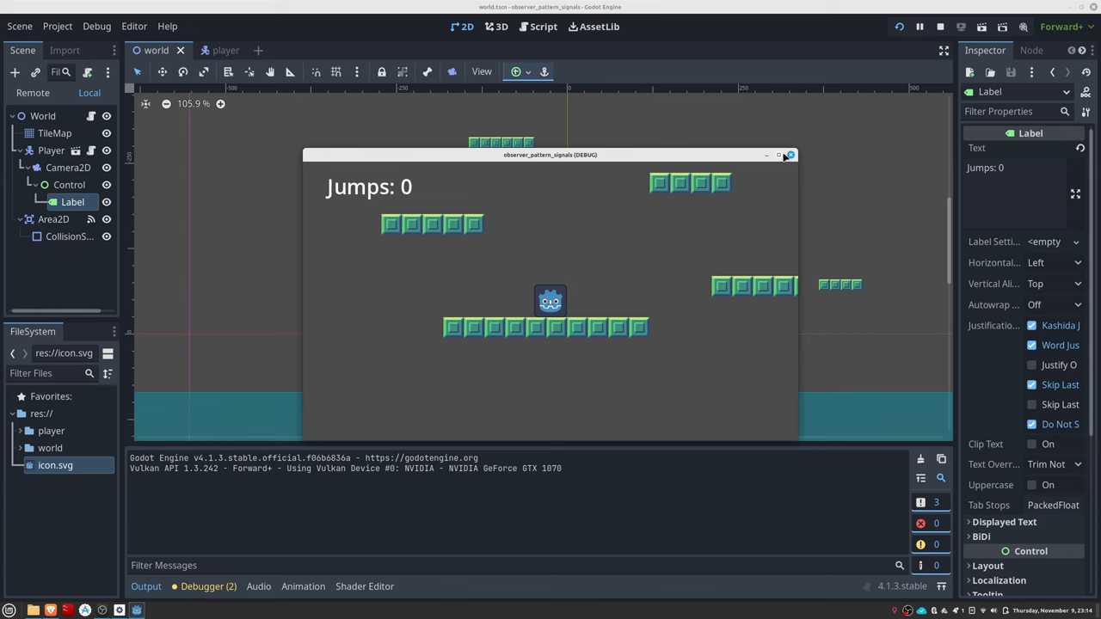
click(788, 155)
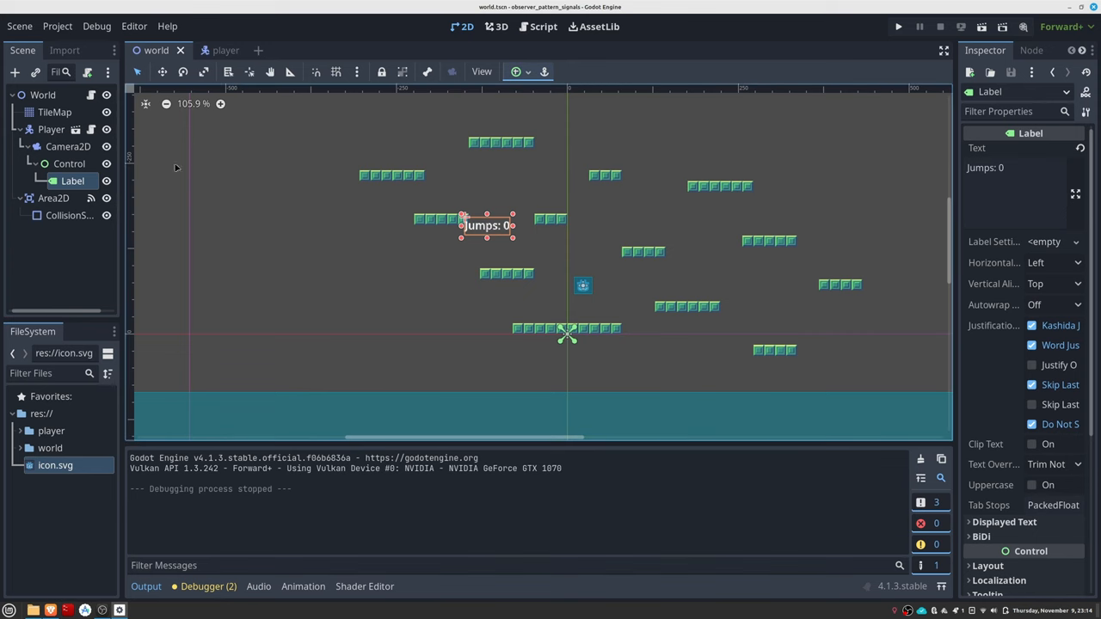
Declare the jumps counter and the player_has_jumped(count: int) signal in the player script
click(543, 26)
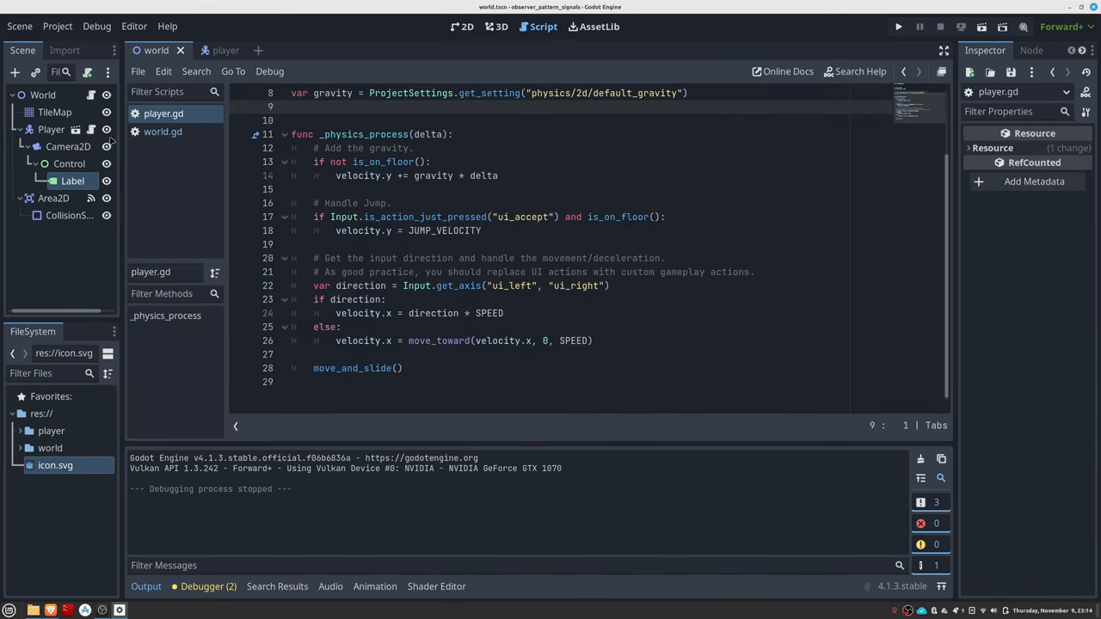
scroll(up, 3)
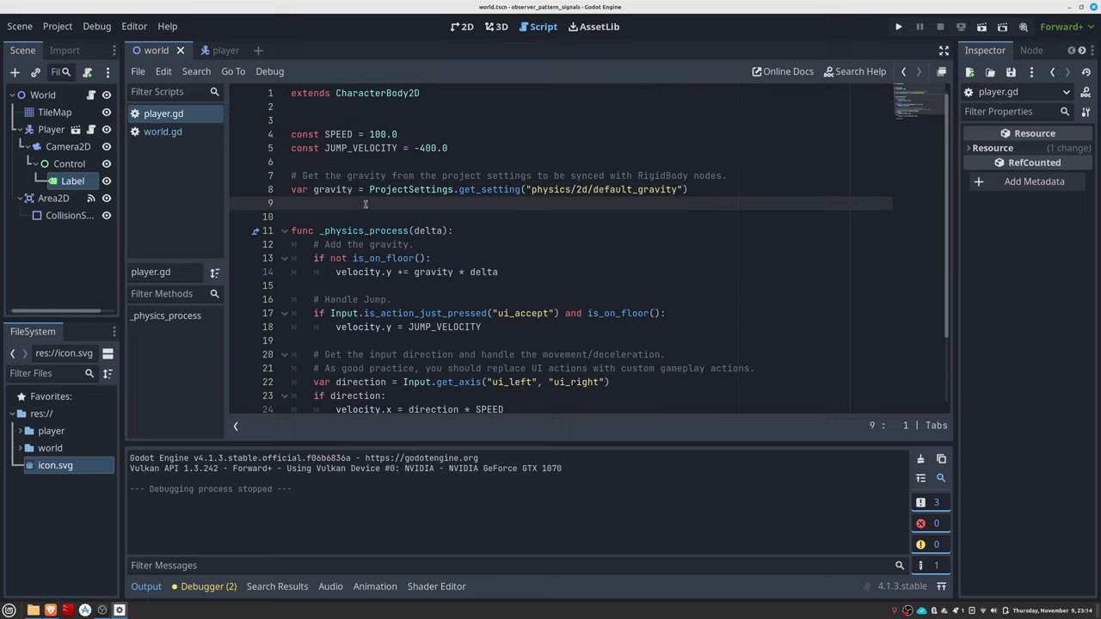
text(var jumps: int = 0)
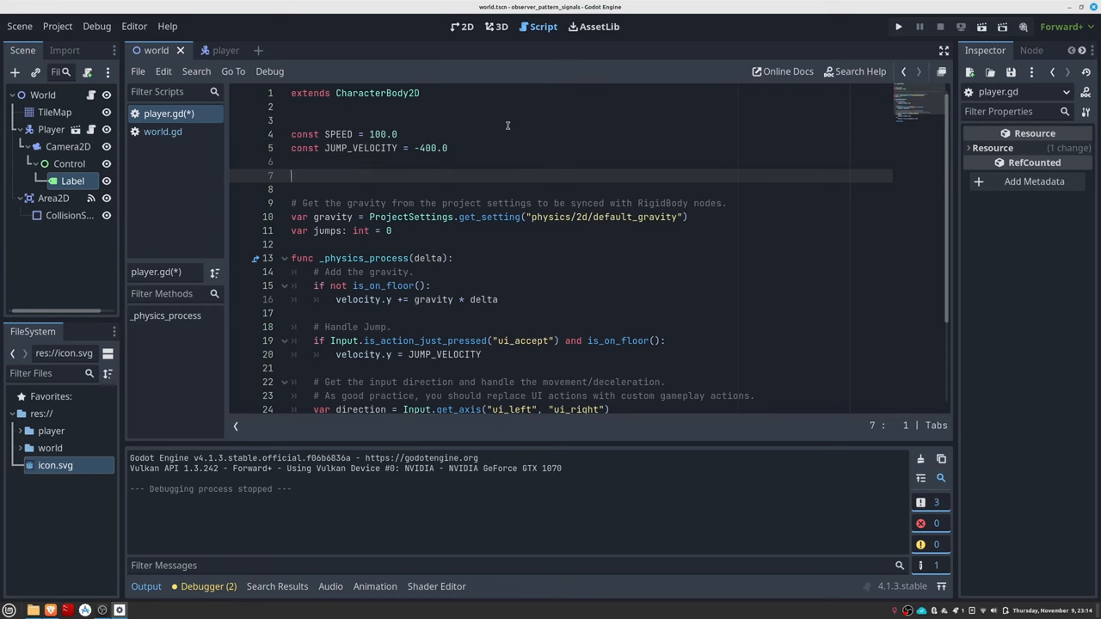
text(signal)
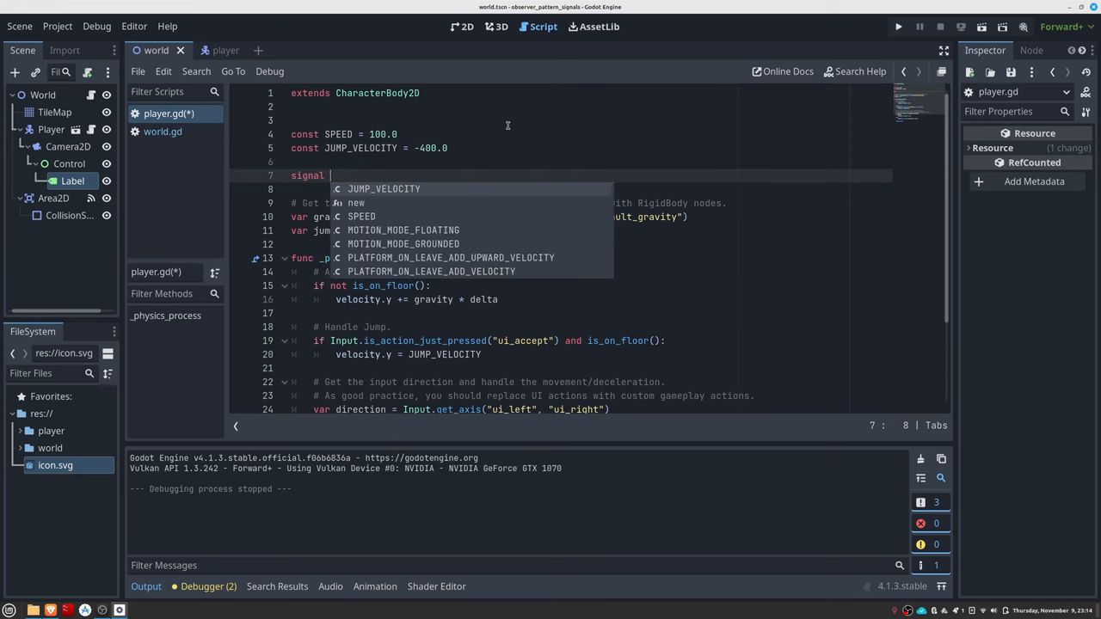
text(player_ha)
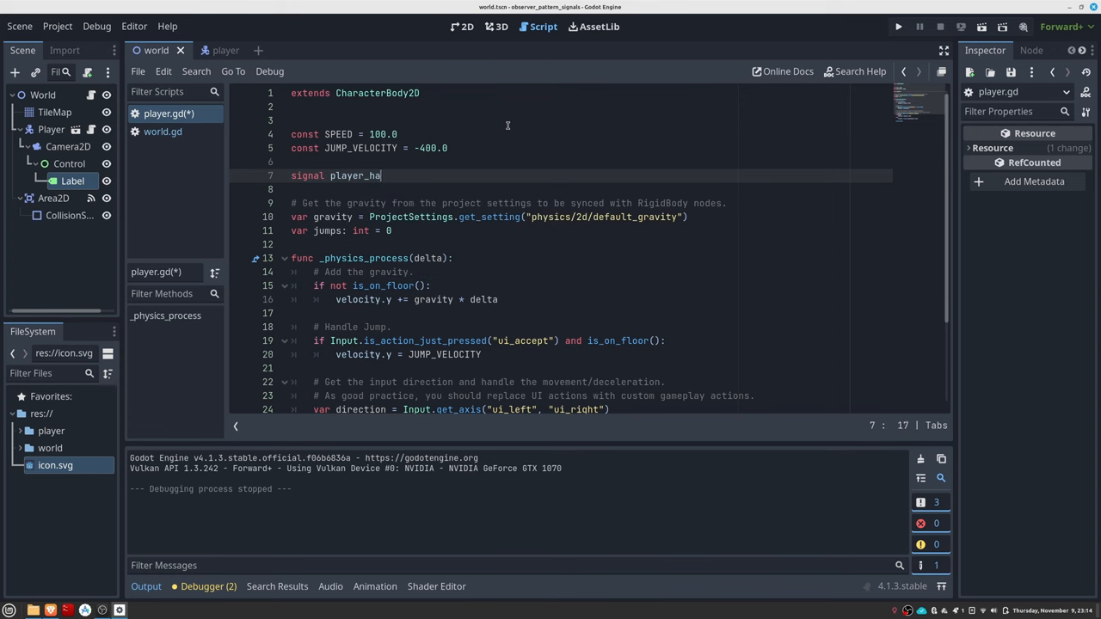
text(s_jumped())
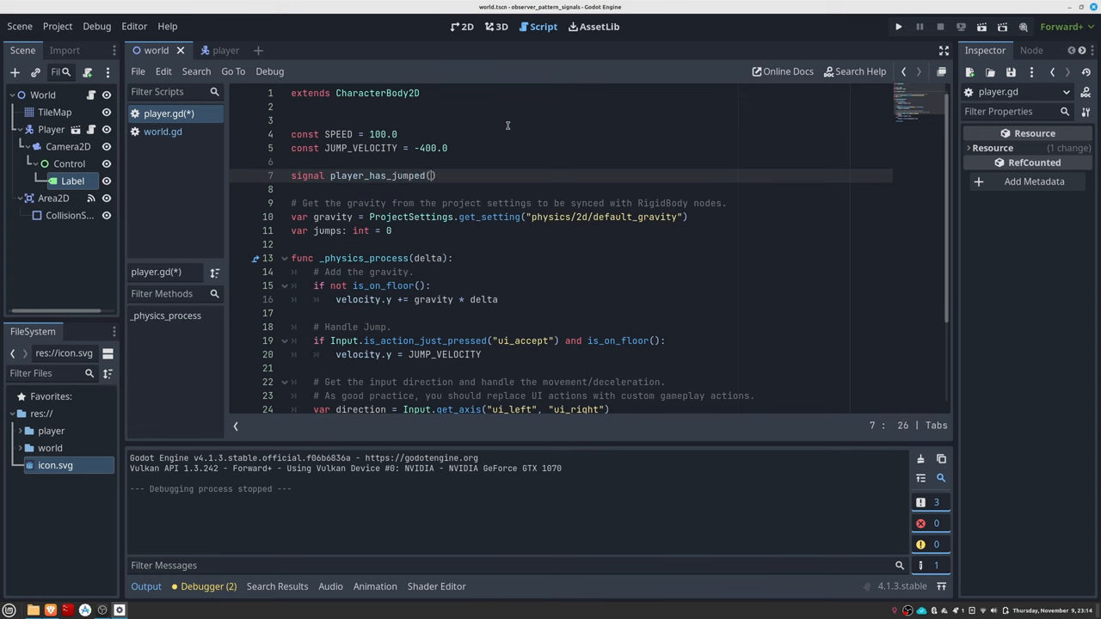
text(count:)
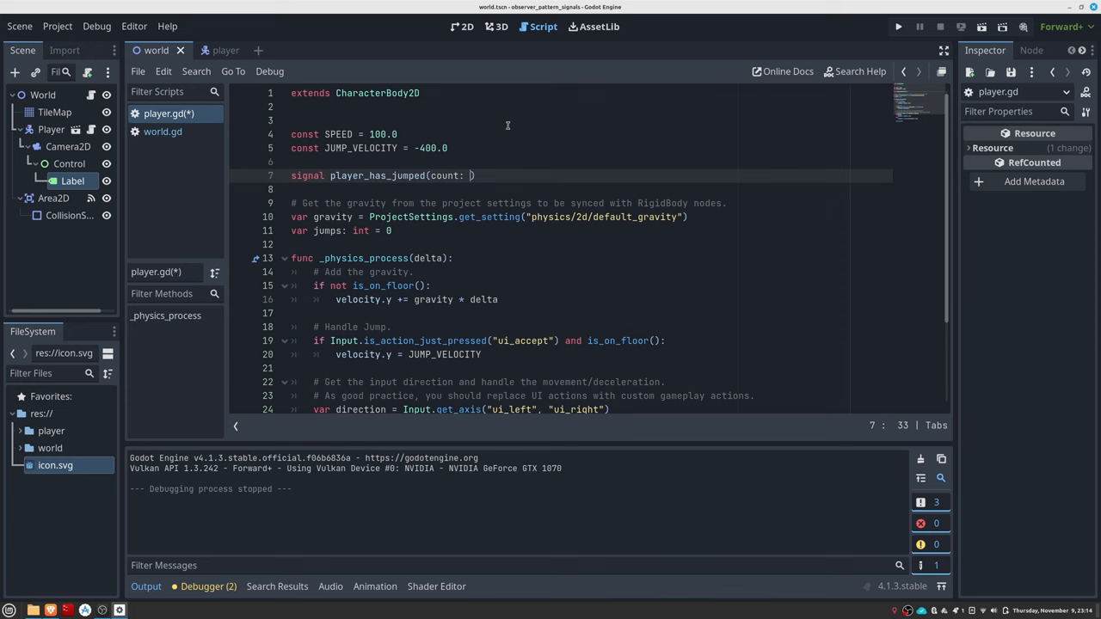
text(int)
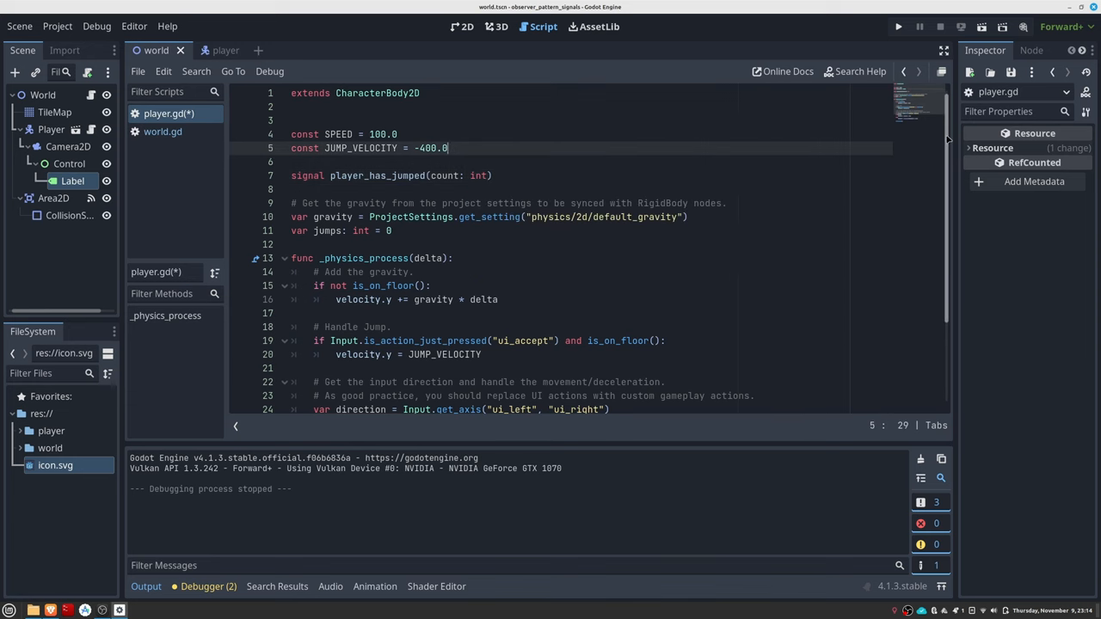
After the jump velocity line, add jumps += 1 and emit player_has_jumped, then save
scroll(down, 3)
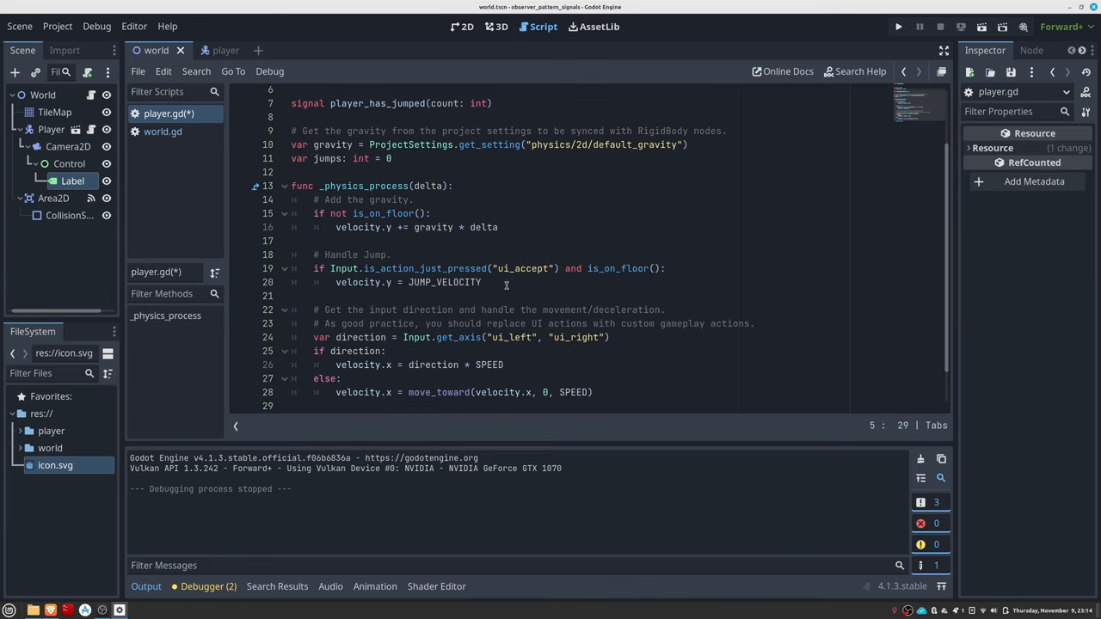
click(505, 282)
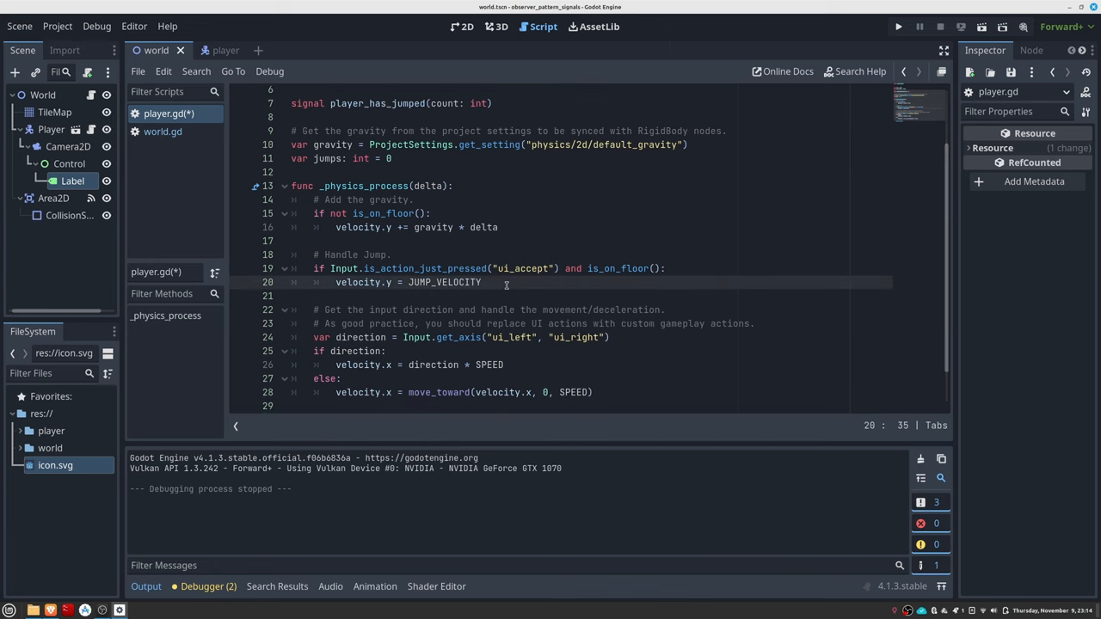
text(jumps +)
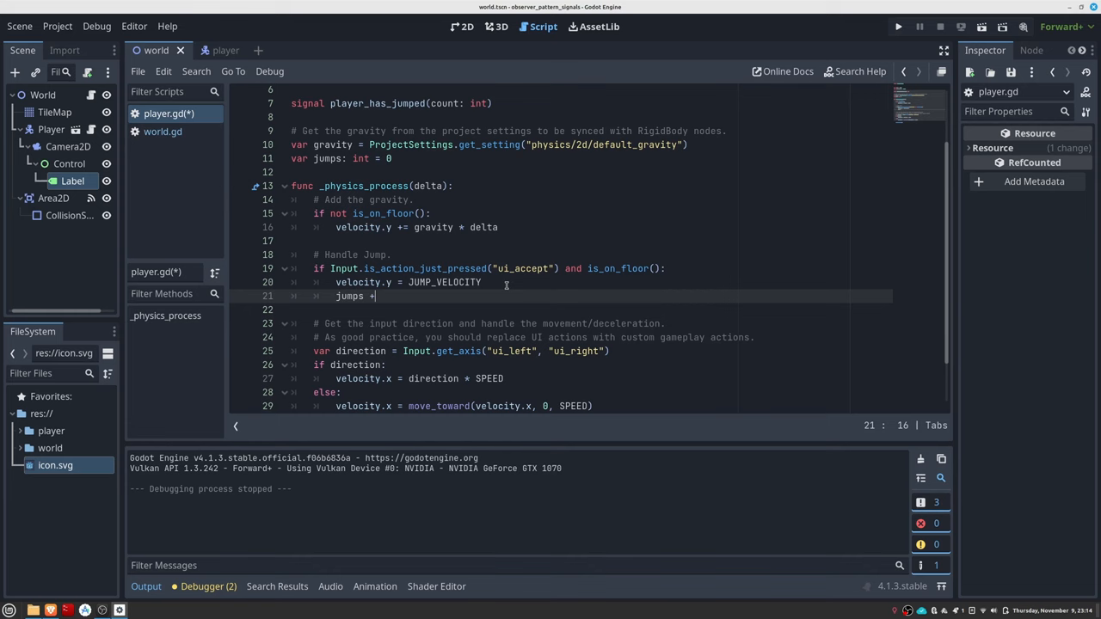
text(1)
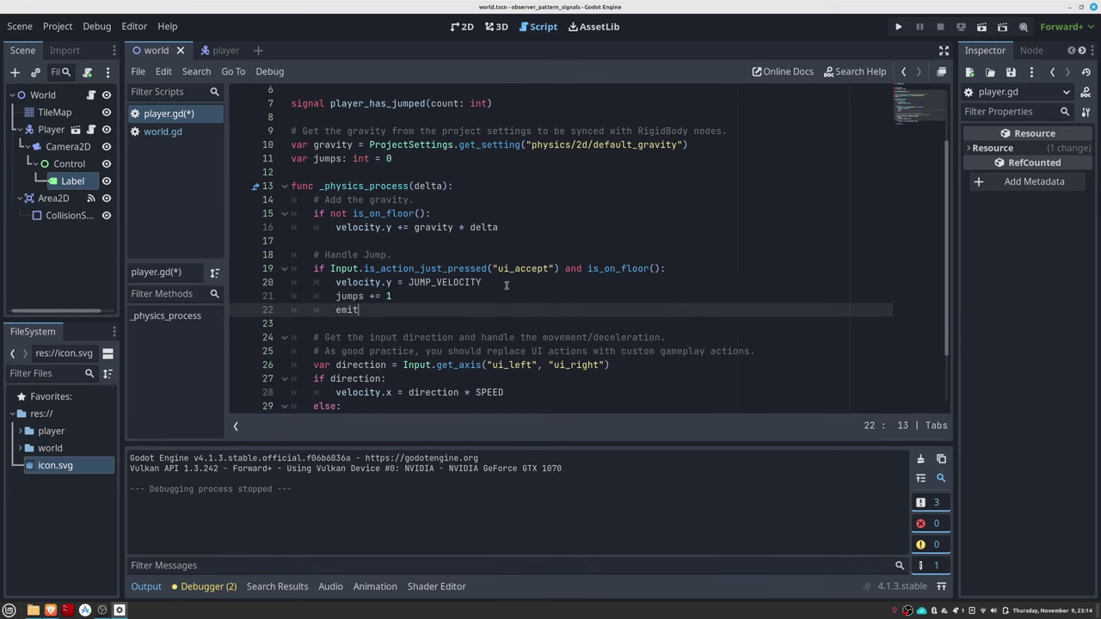
text(_signal("player_has_jumped", jumps)
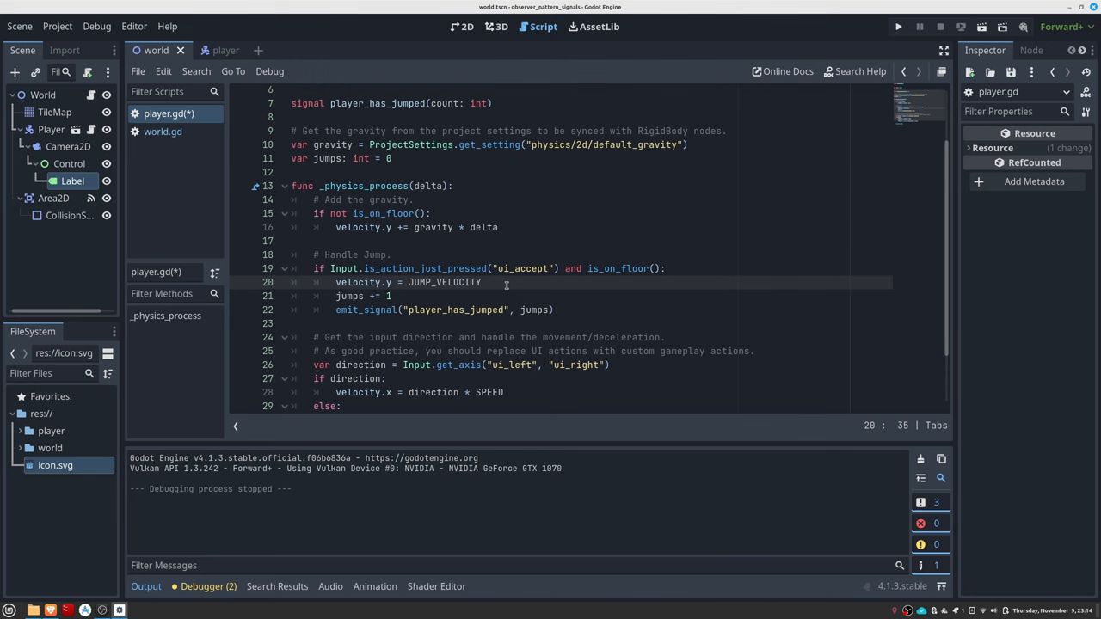
key(ctrl+s)
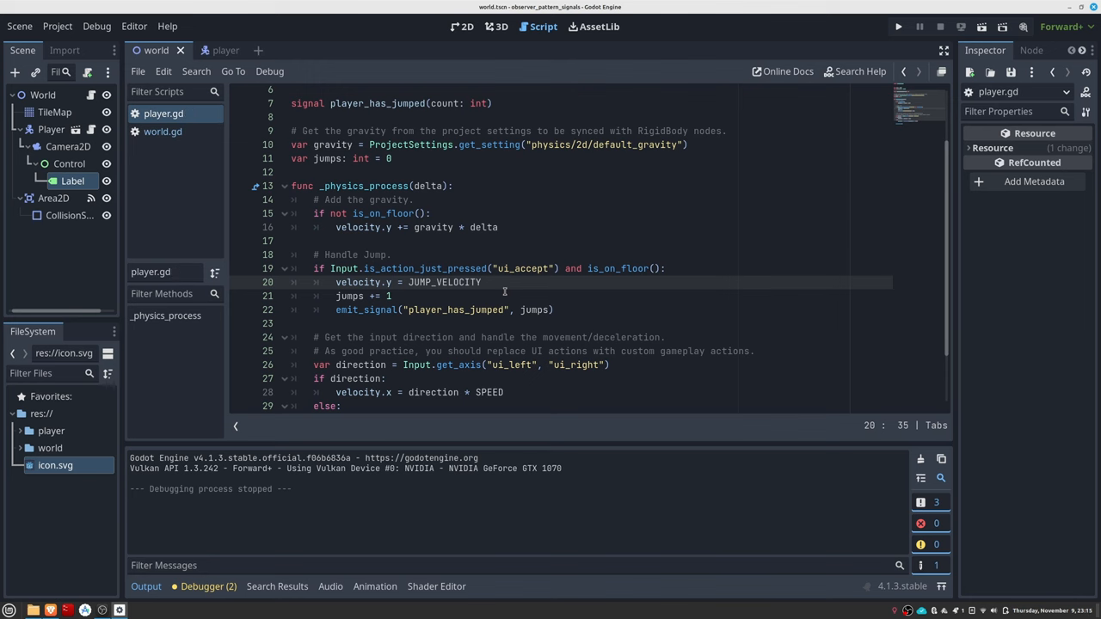
mouse_move(168, 166)
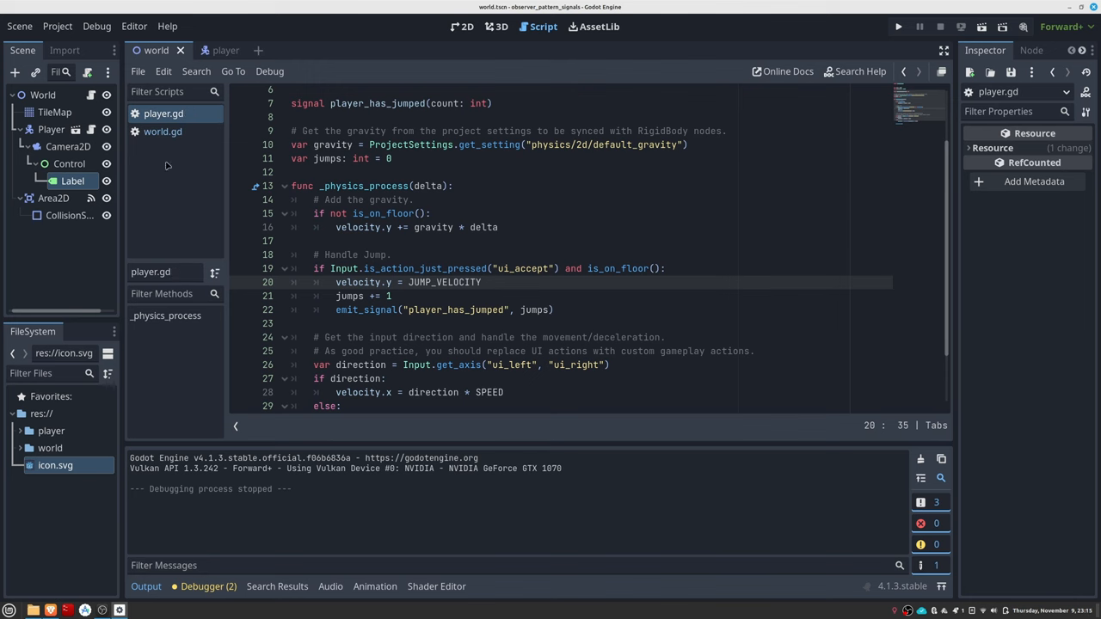
Open world.gd and list the Player node's signals, including player_has_jumped
click(163, 131)
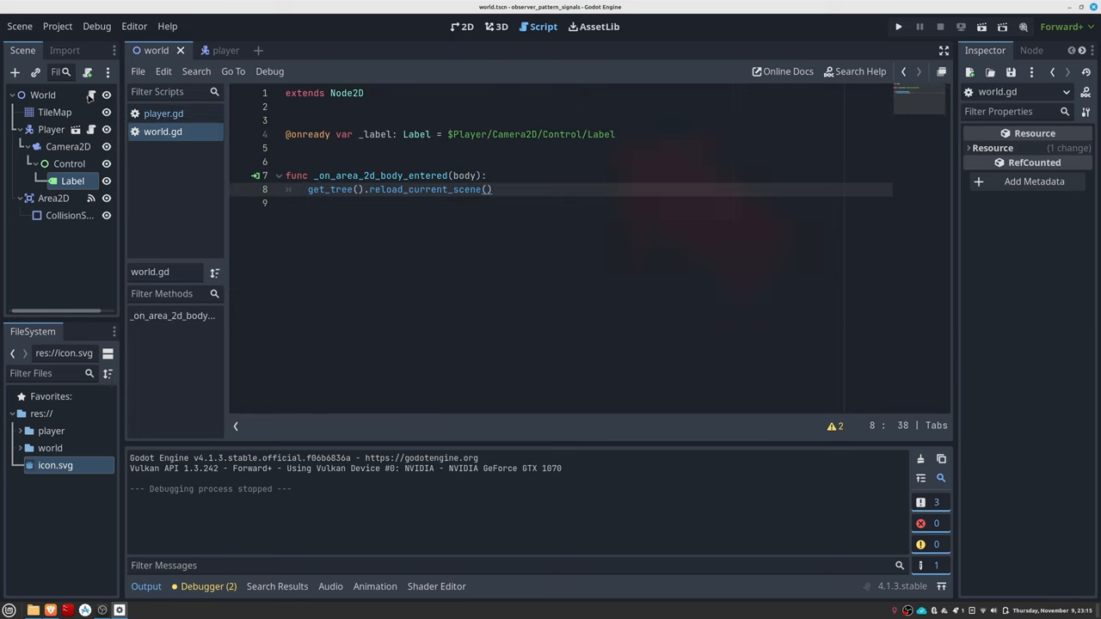
click(50, 129)
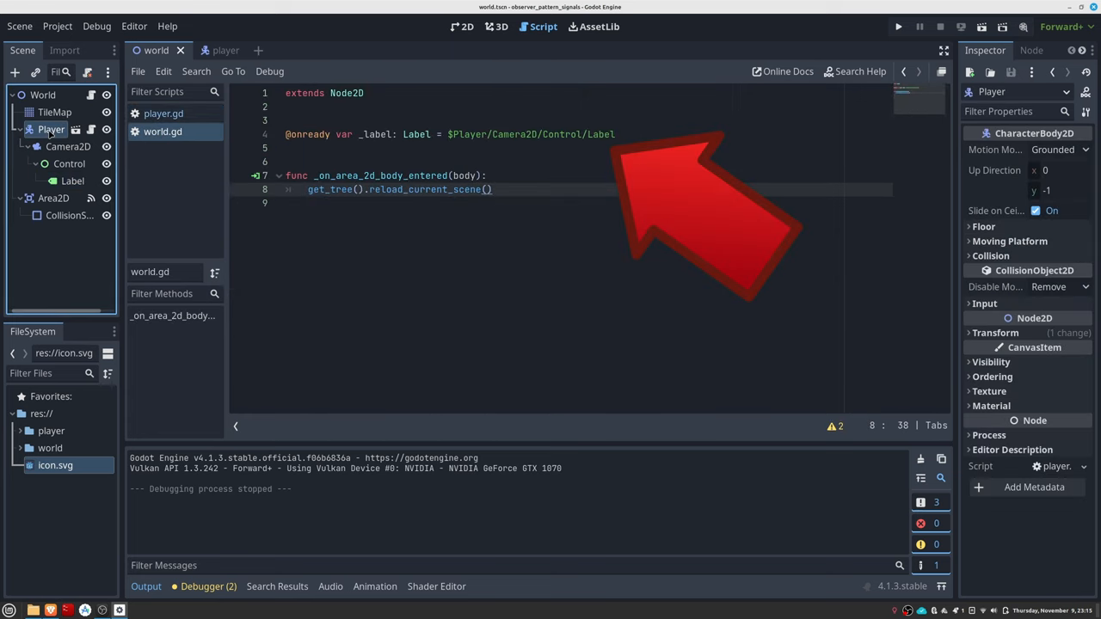
click(1031, 50)
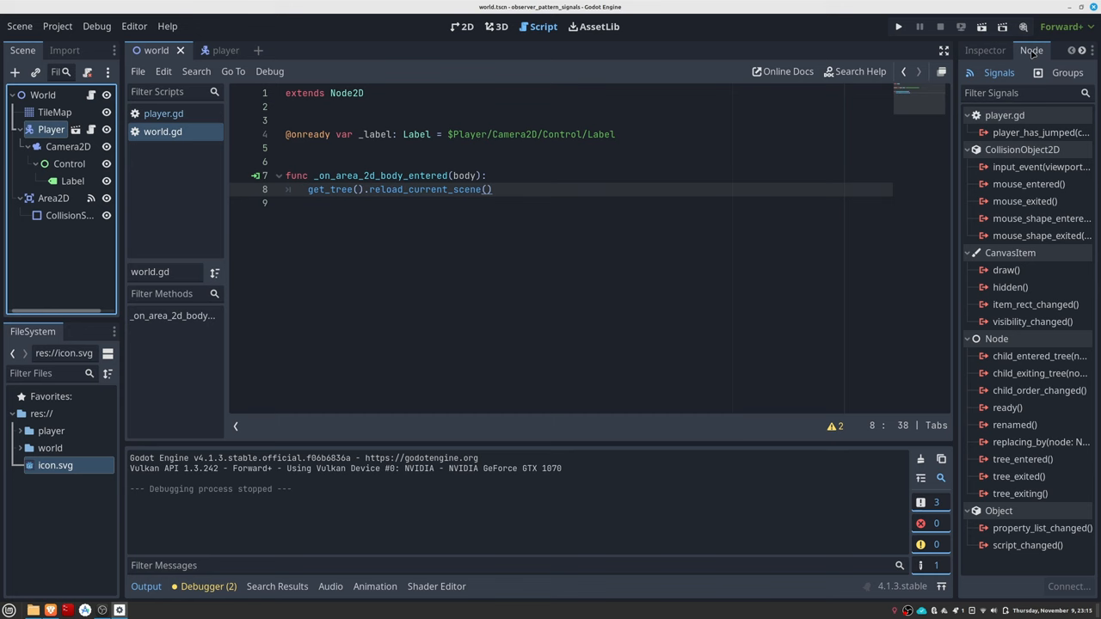
mouse_move(1049, 138)
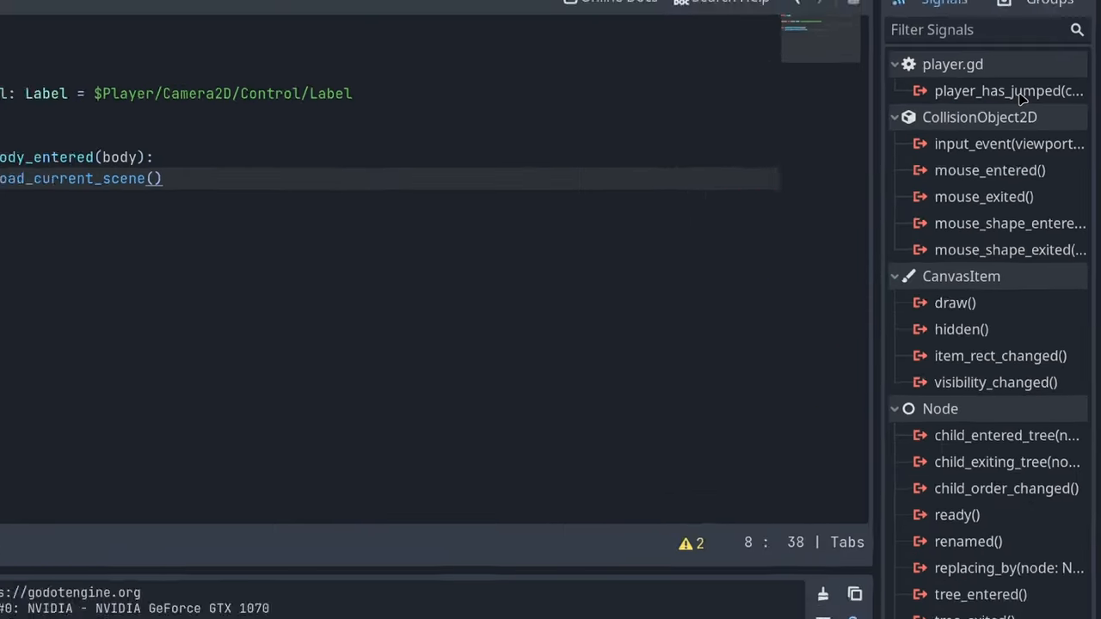
Connect player_has_jumped to a World handler setting _label.text = "Jumps %s" % count, and run
double_click(1008, 90)
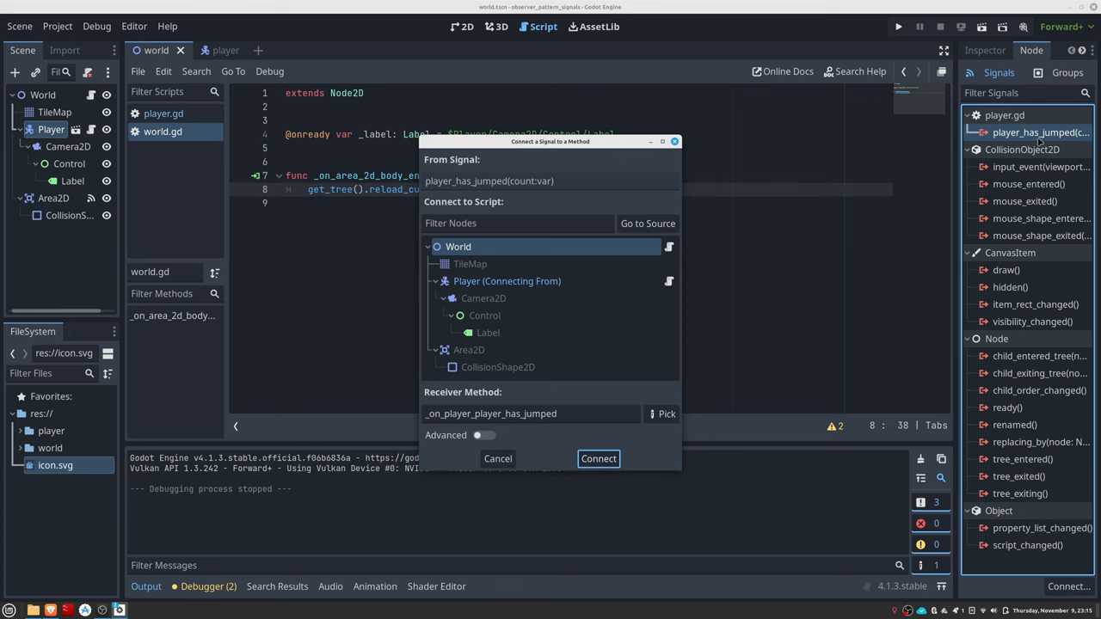
click(598, 458)
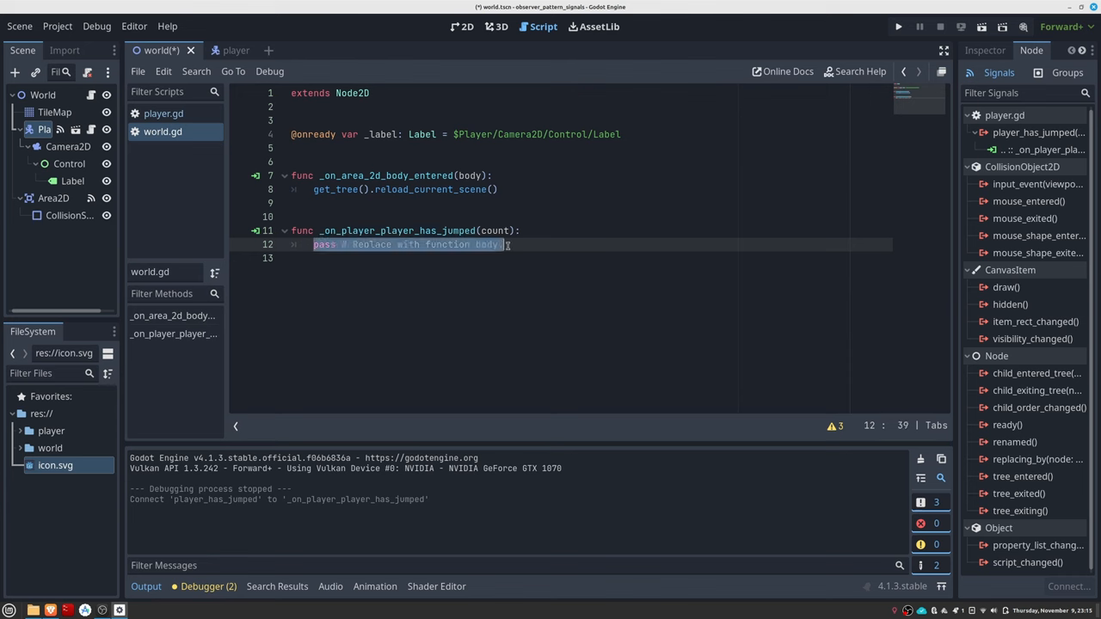
text(_label.text)
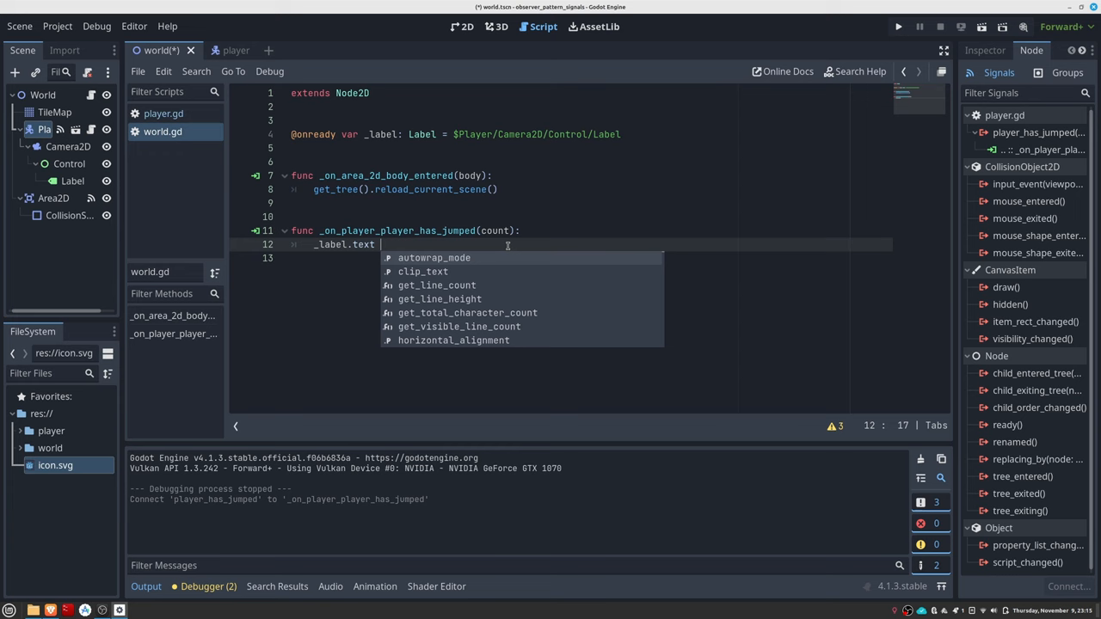
text(= "Jumps %s" % count)
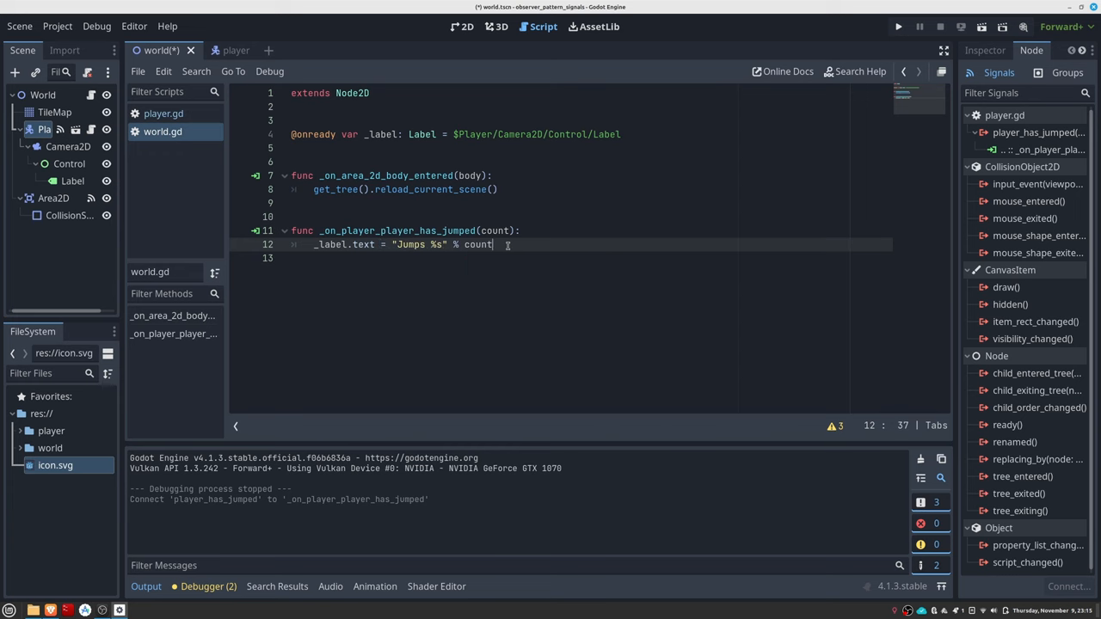
click(898, 27)
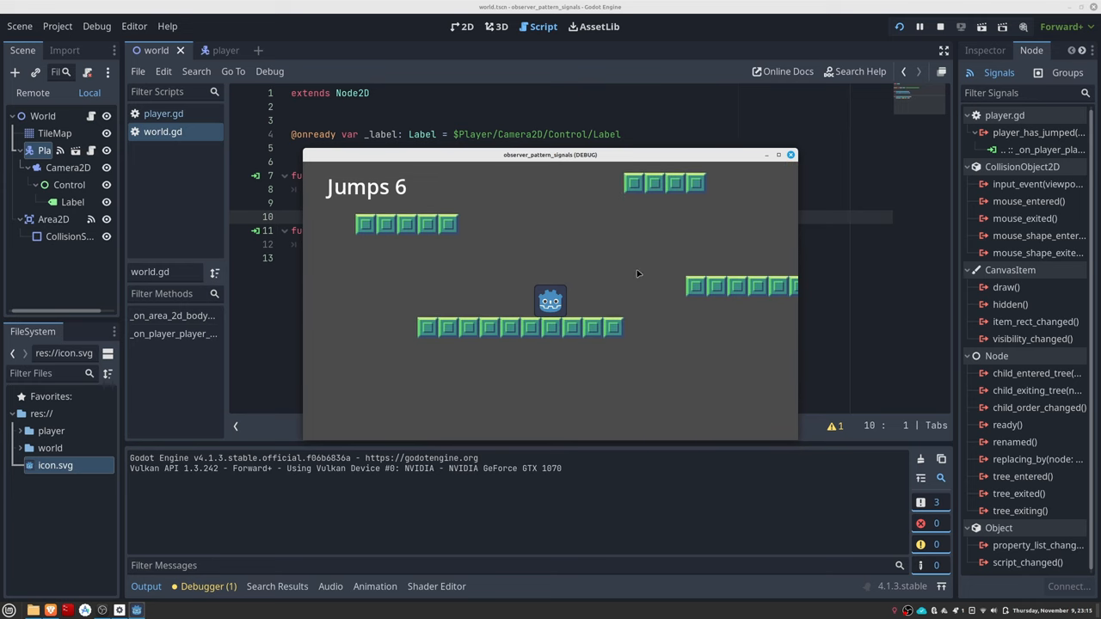
Stop the game and disconnect player_has_jumped from the World handler
click(940, 27)
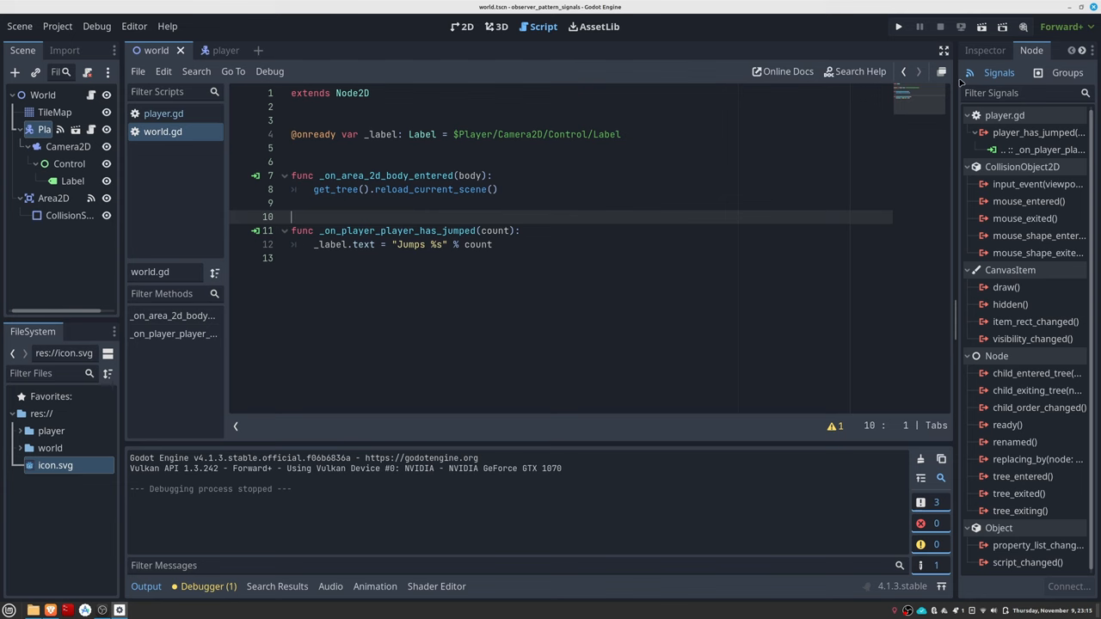
right_click(1031, 149)
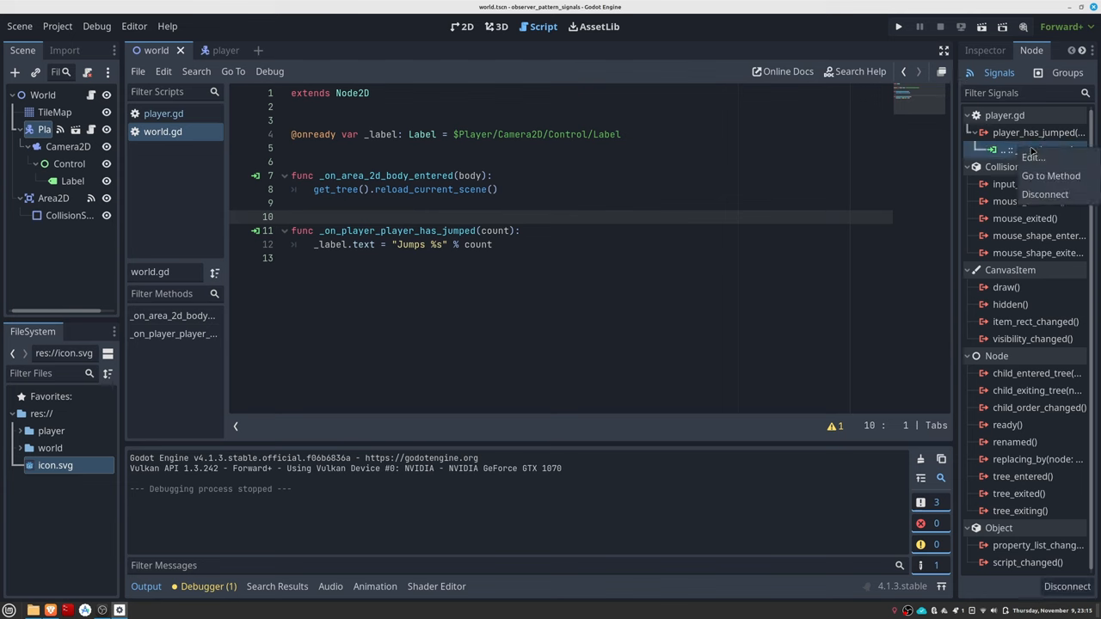
click(1043, 194)
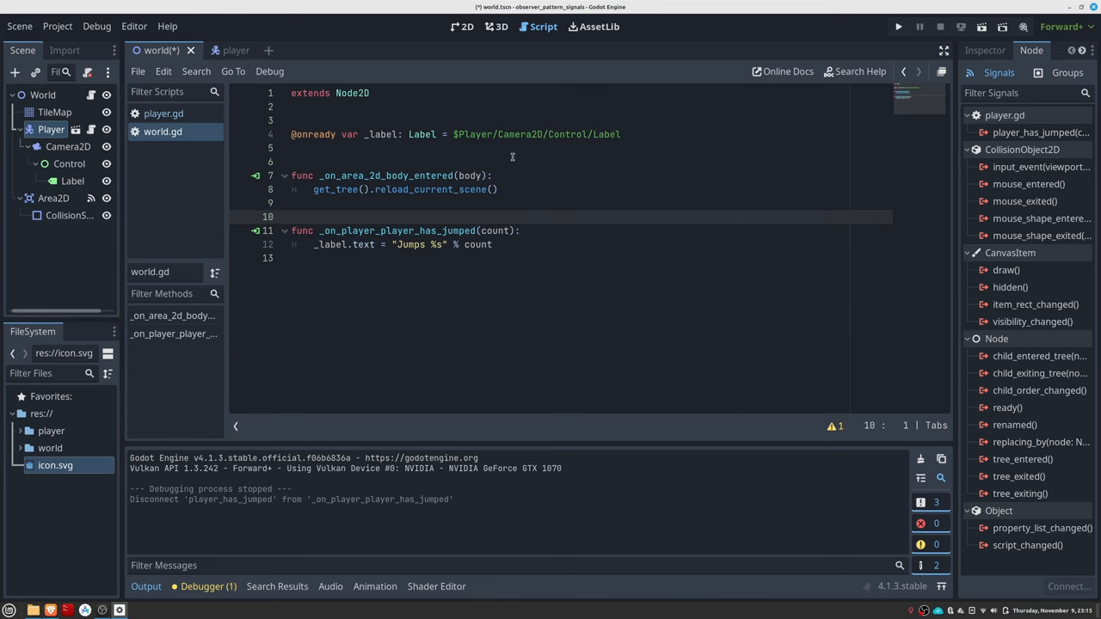
text(@onready v)
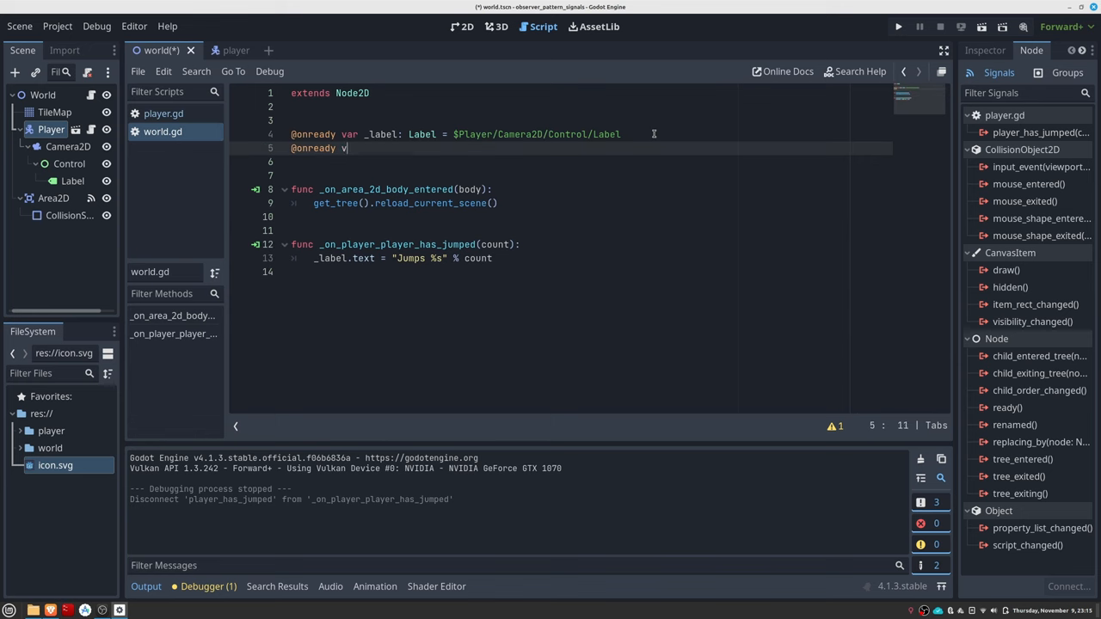
text(ar _playe:)
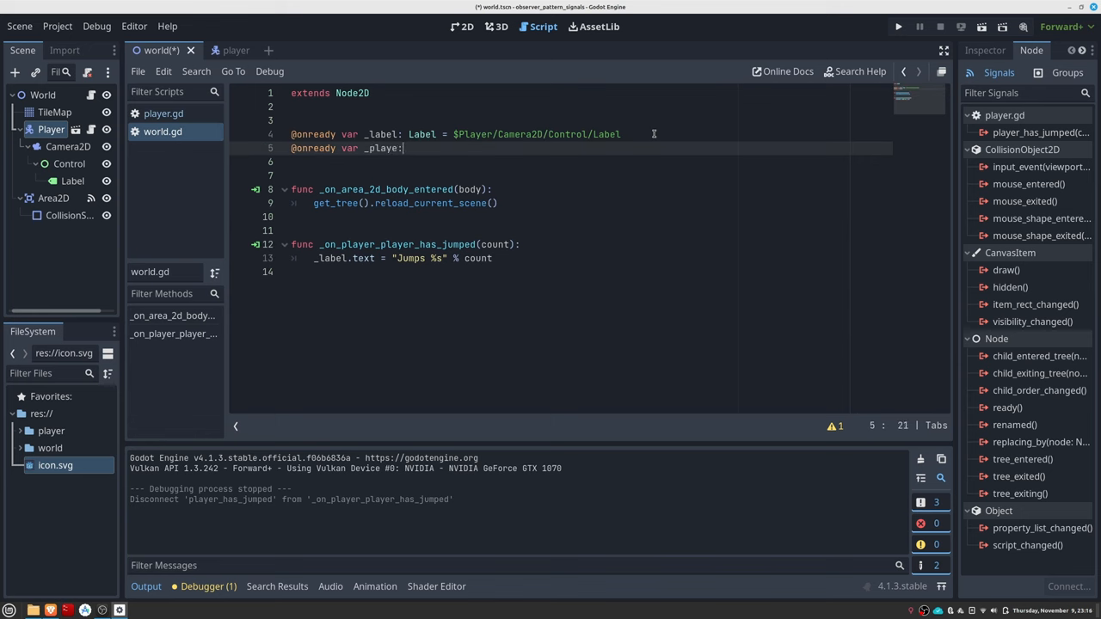
text(r: CharacterBody2D = $Player)
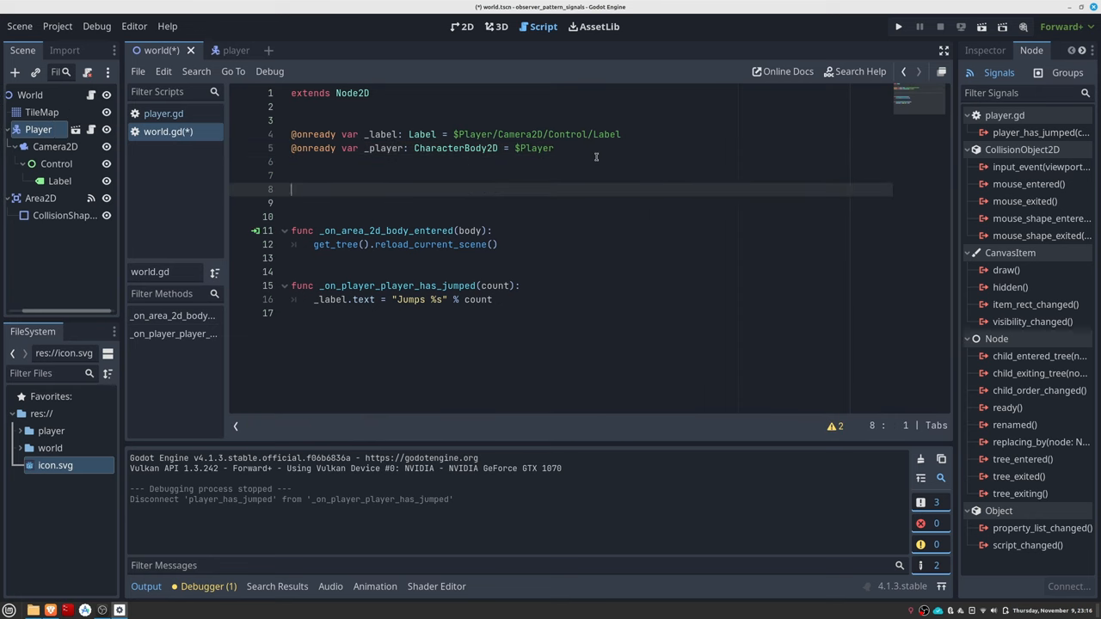
Add _ready() connecting player_has_jumped to _on_player_player_has_jumped
text(func _ready() -> void)
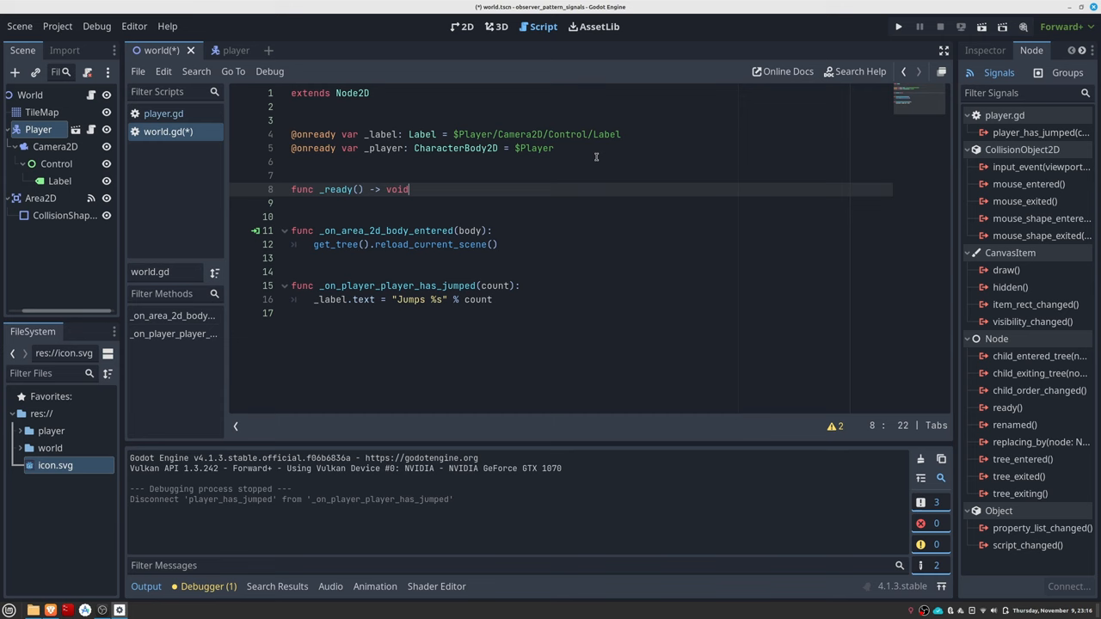
text(:)
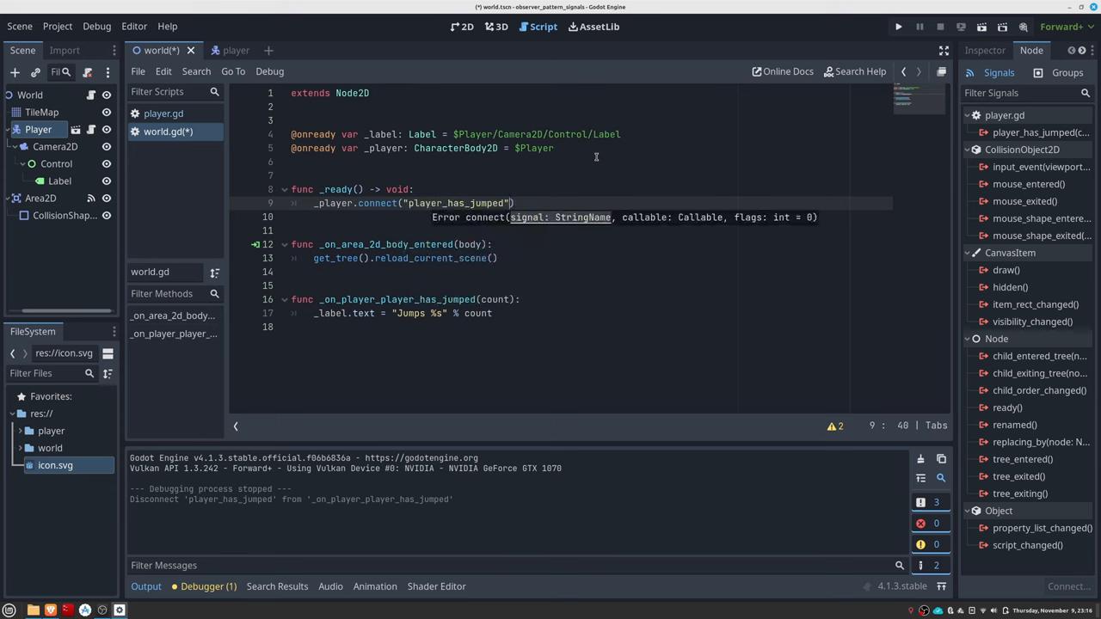
text(, _on_player_player_has_jumped)
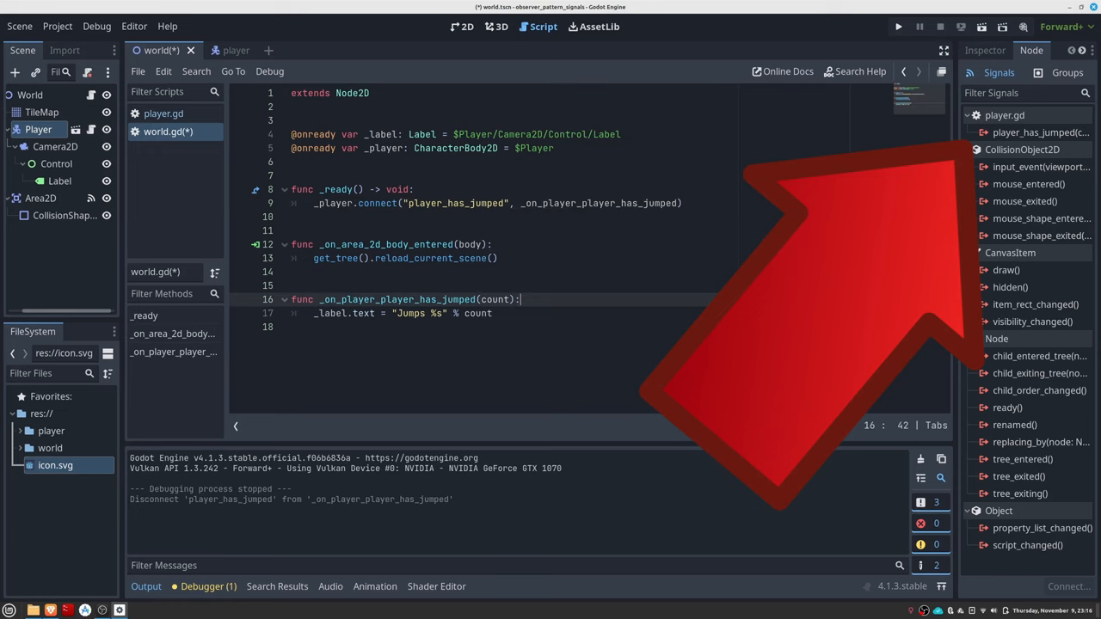
click(898, 27)
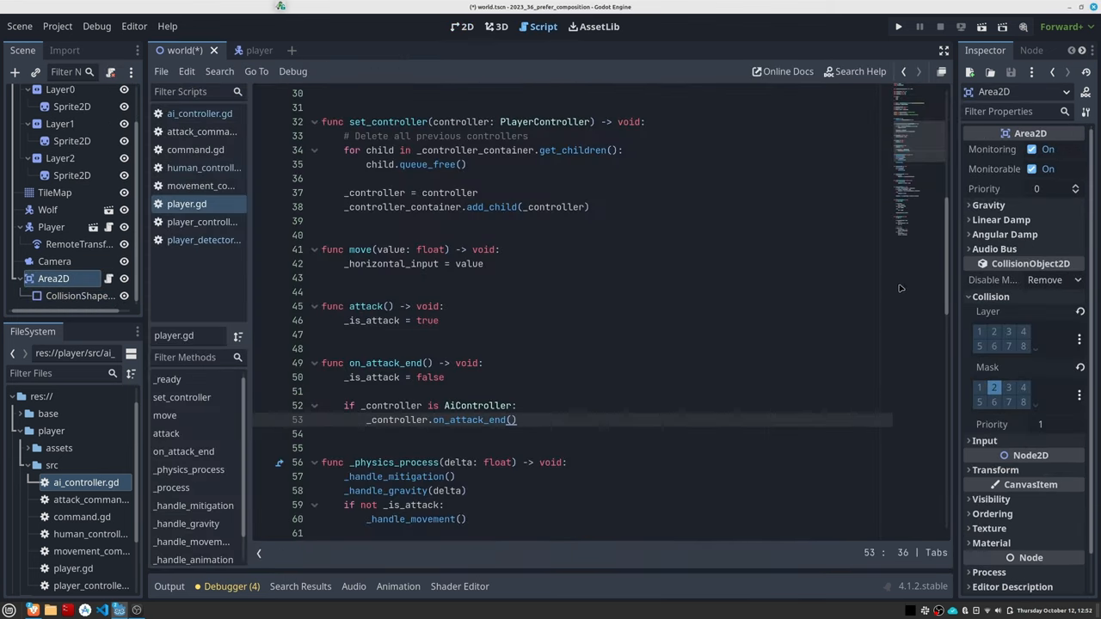
Open player_detector.gd and run the project to show the knight in the forest level
click(204, 240)
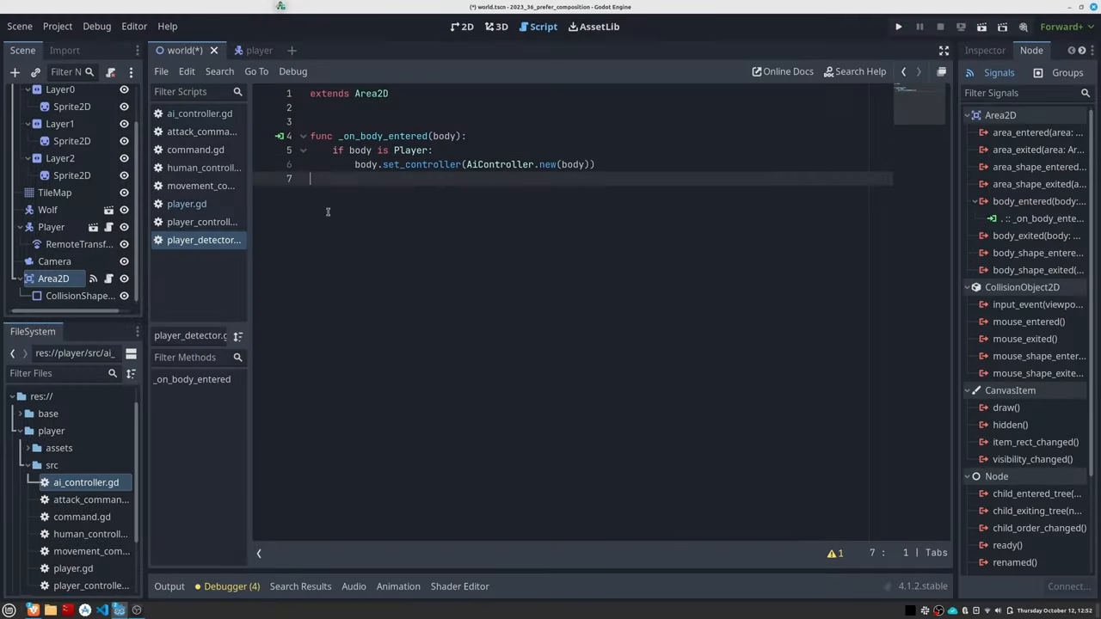
click(898, 26)
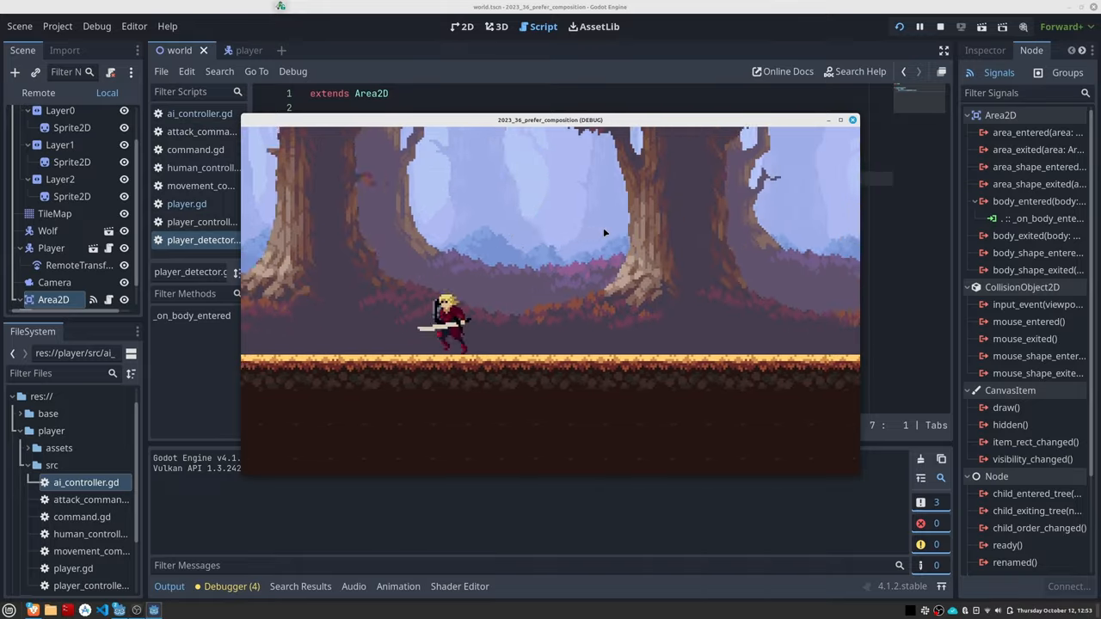